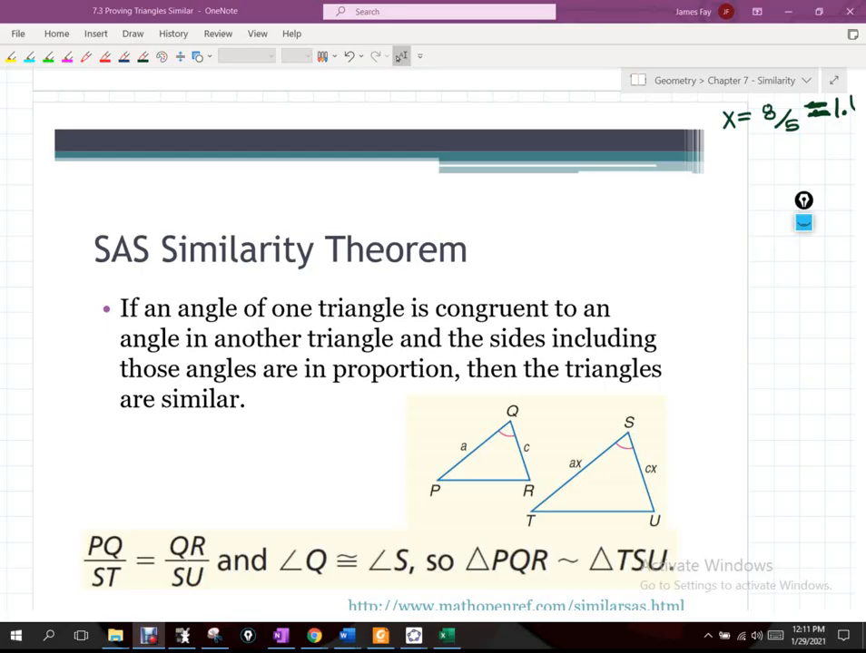
# Ink the proportion a/ax = c/cx below the SAS theorem and simplify it to 1/x = 1/x.
pyautogui.scroll(-3)
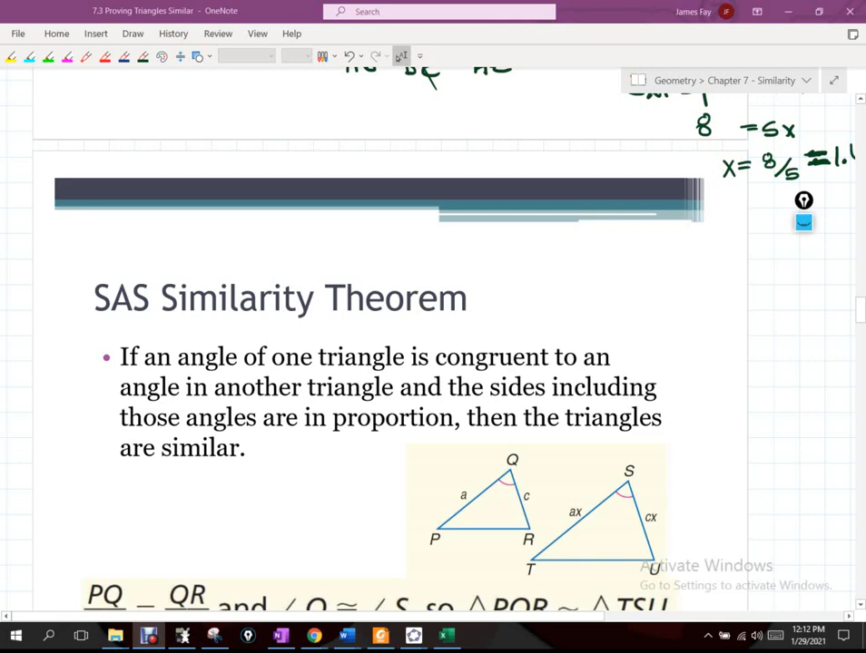
pyautogui.scroll(-3)
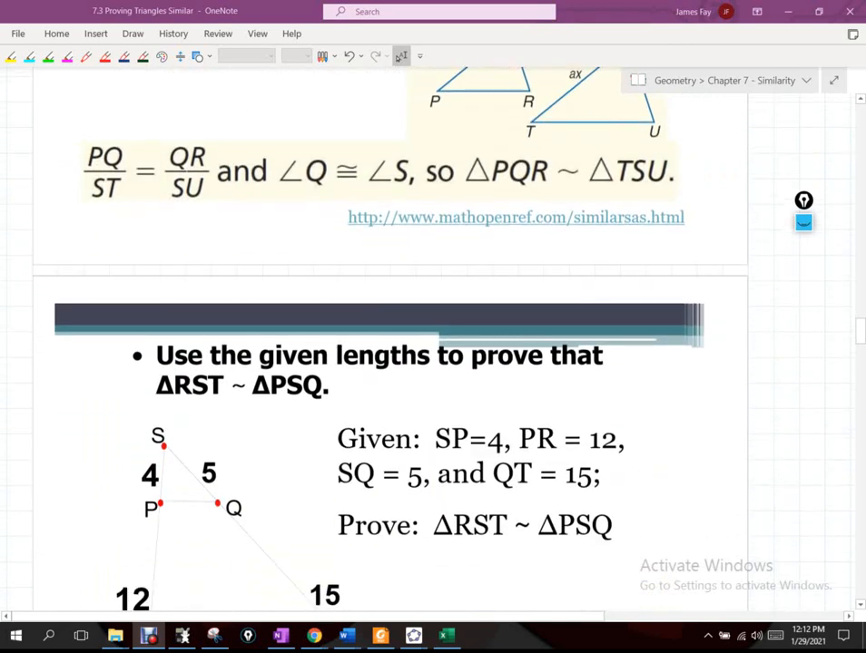
pyautogui.scroll(3)
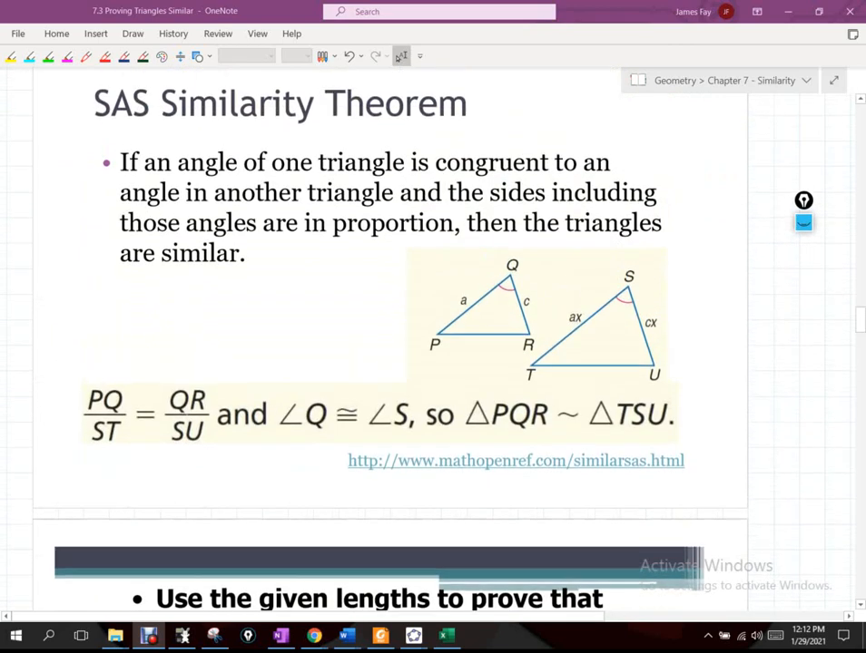
pyautogui.scroll(3)
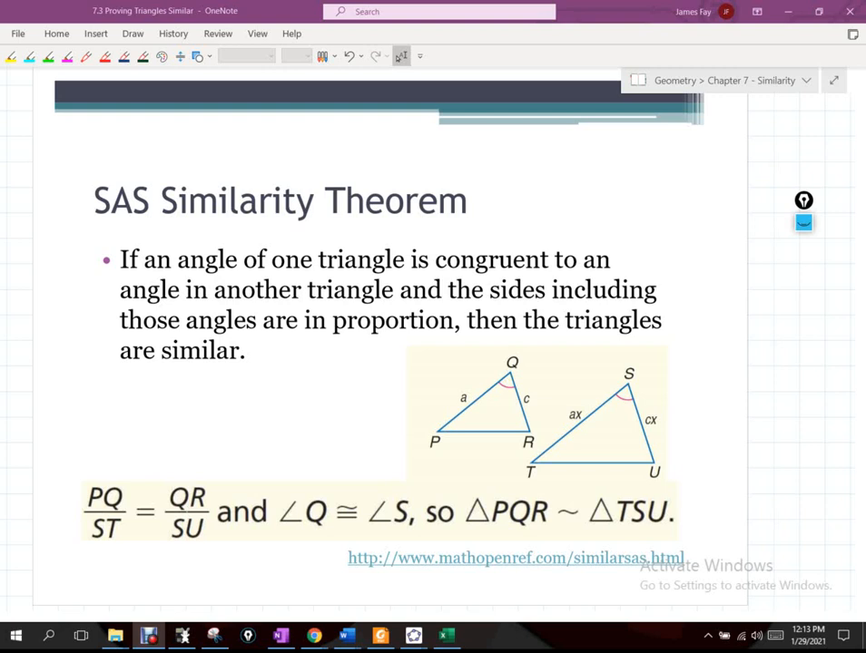
pyautogui.click(124, 55)
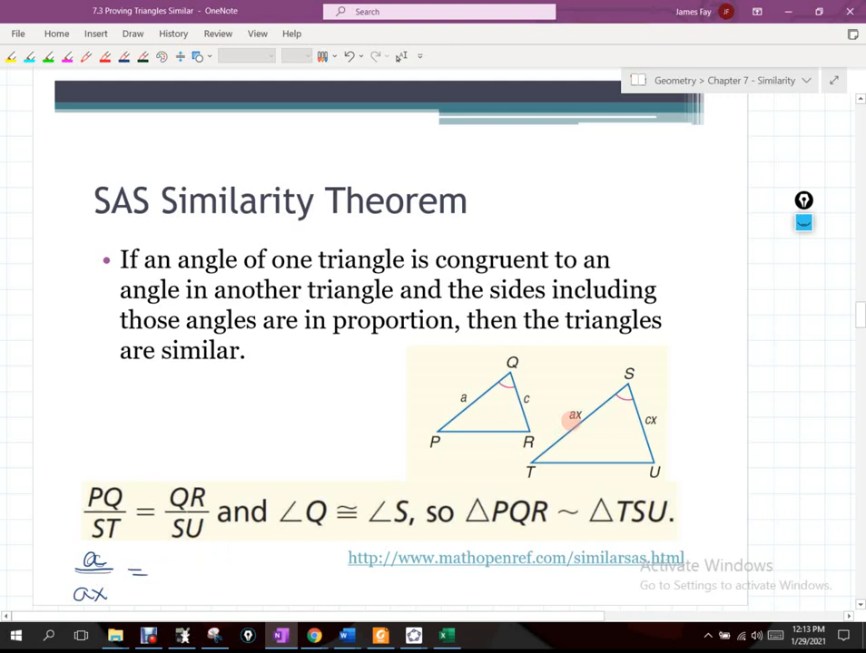
pyautogui.moveTo(159, 563); pyautogui.dragTo(191, 563)
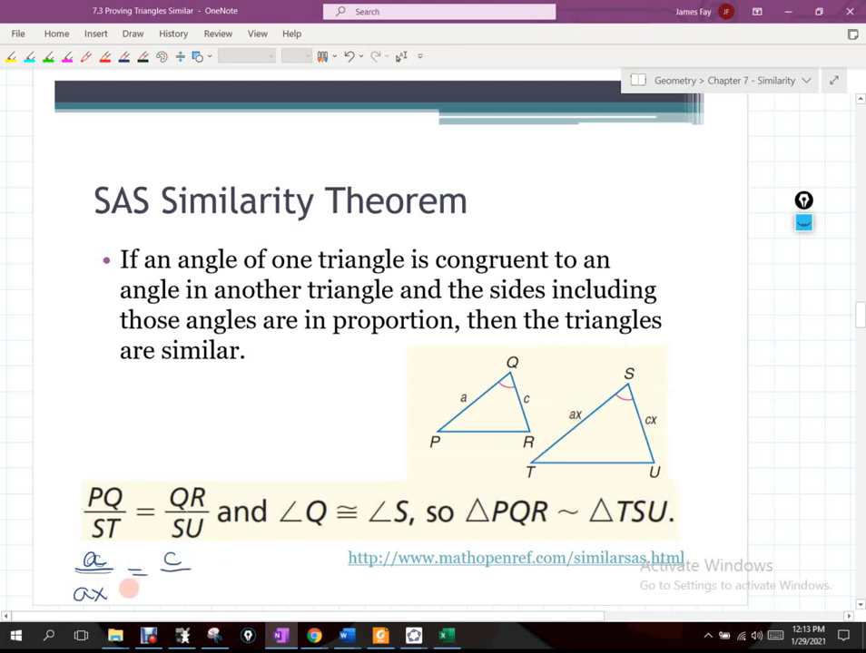
pyautogui.moveTo(159, 588); pyautogui.dragTo(181, 595)
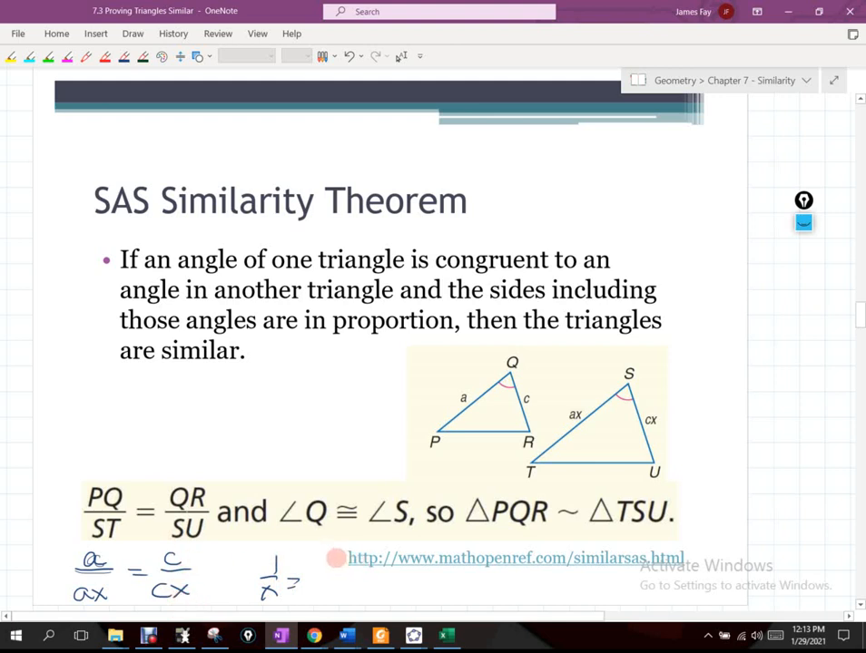
pyautogui.moveTo(336, 553); pyautogui.dragTo(340, 599)
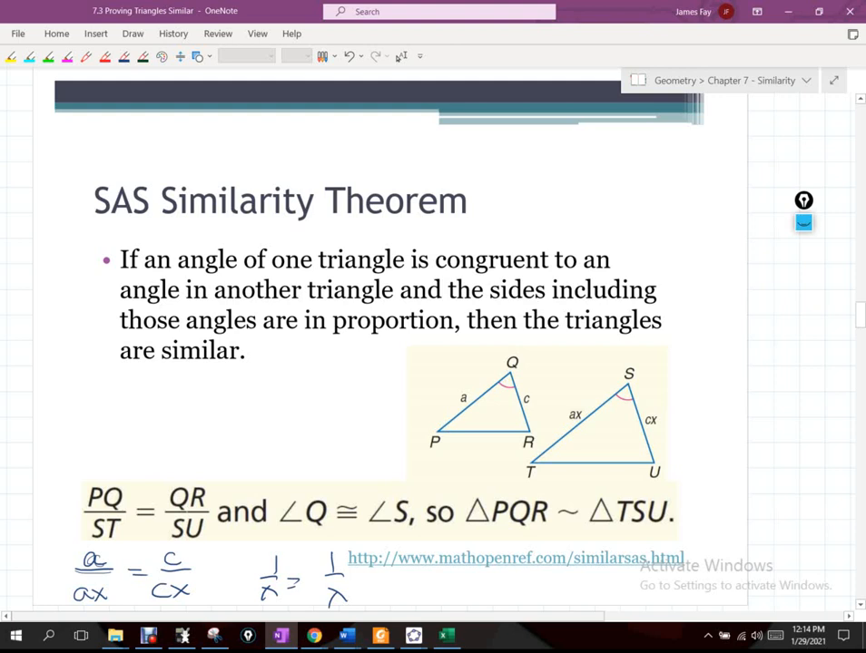
# Scroll to the slide 'Use the given lengths to prove that ΔRST ~ ΔPSQ'.
pyautogui.scroll(-3)
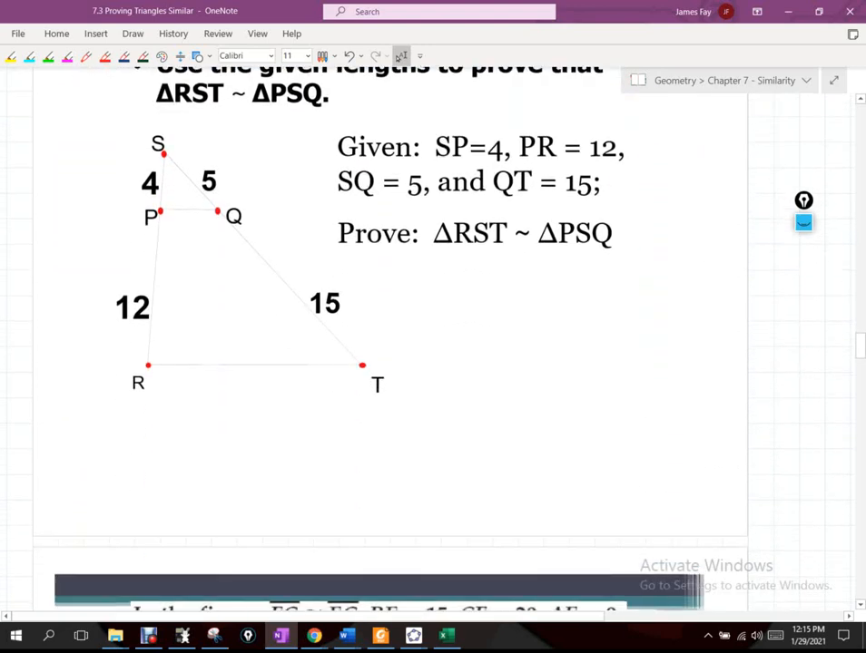
pyautogui.scroll(-3)
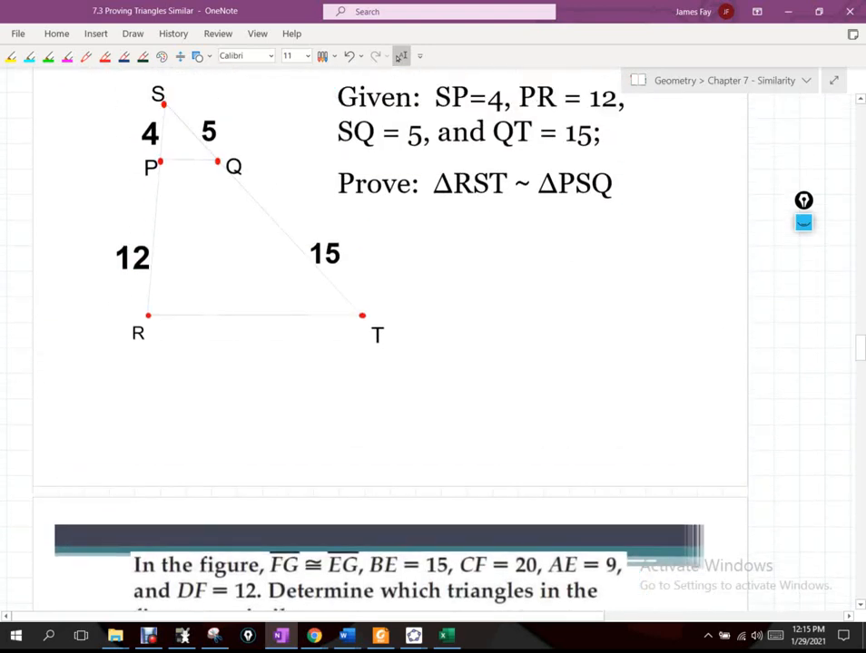
pyautogui.scroll(3)
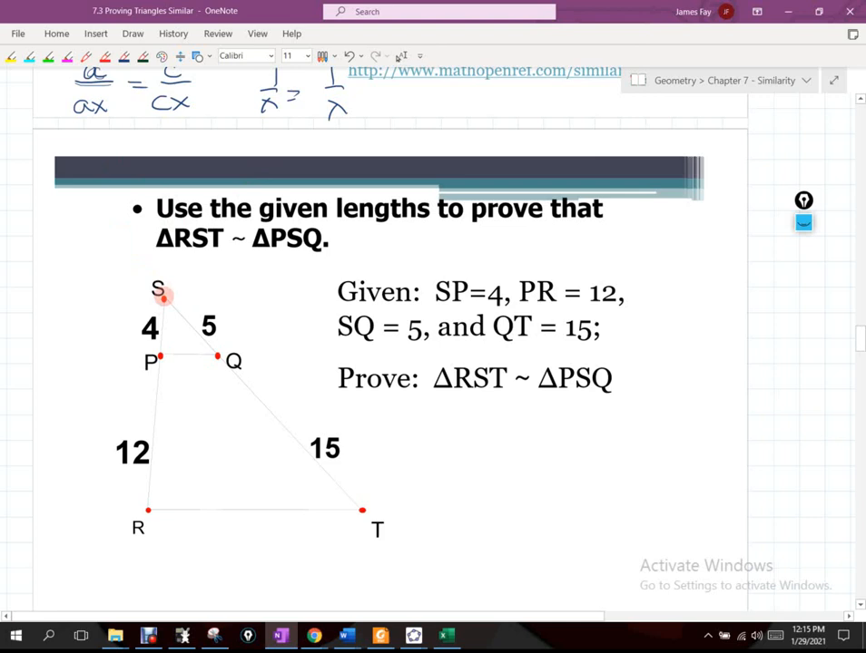
# Trace triangle RST, arc the shared angle at S, and bold segment PQ in ink.
pyautogui.moveTo(164, 297); pyautogui.dragTo(147, 485)
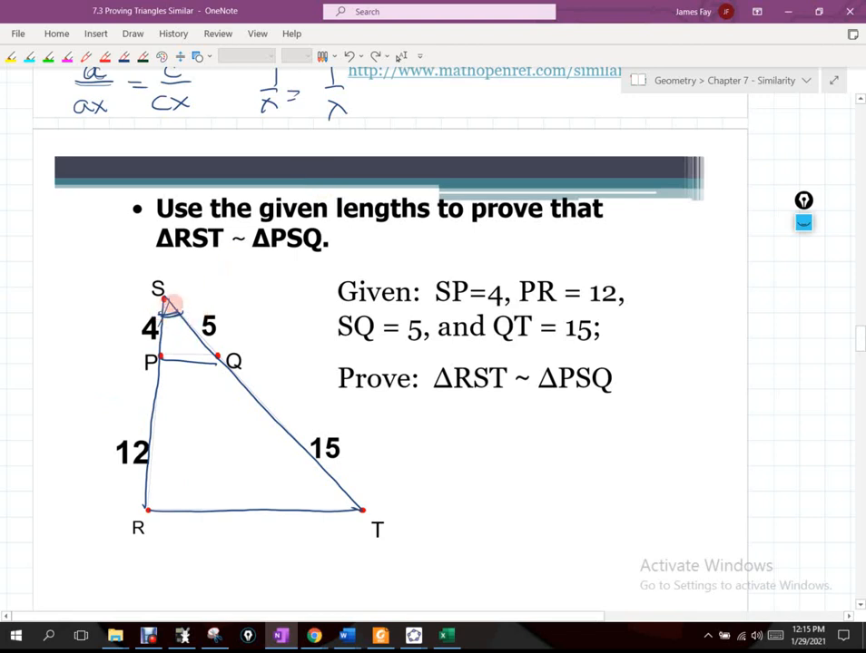
pyautogui.moveTo(168, 304); pyautogui.dragTo(258, 508)
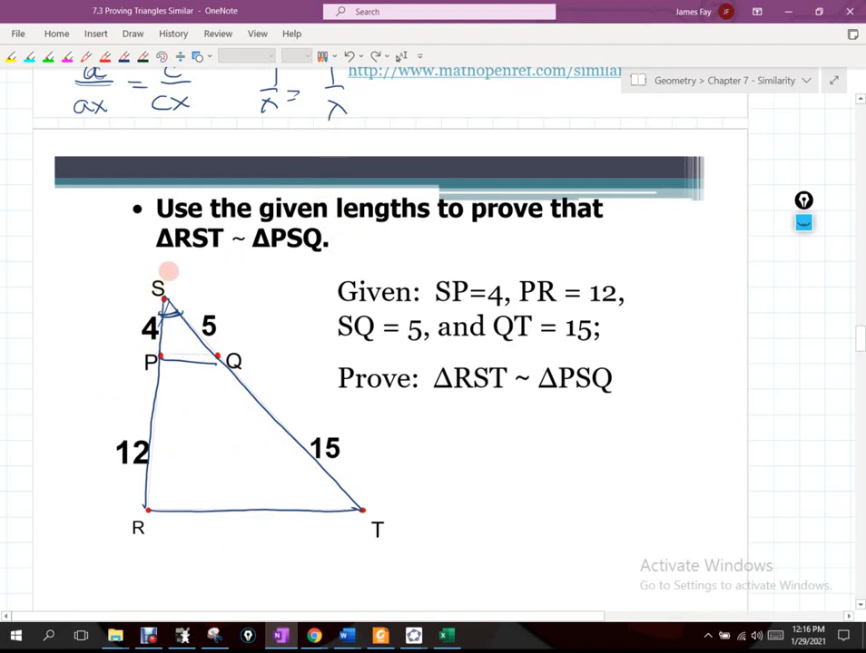
pyautogui.moveTo(181, 309)
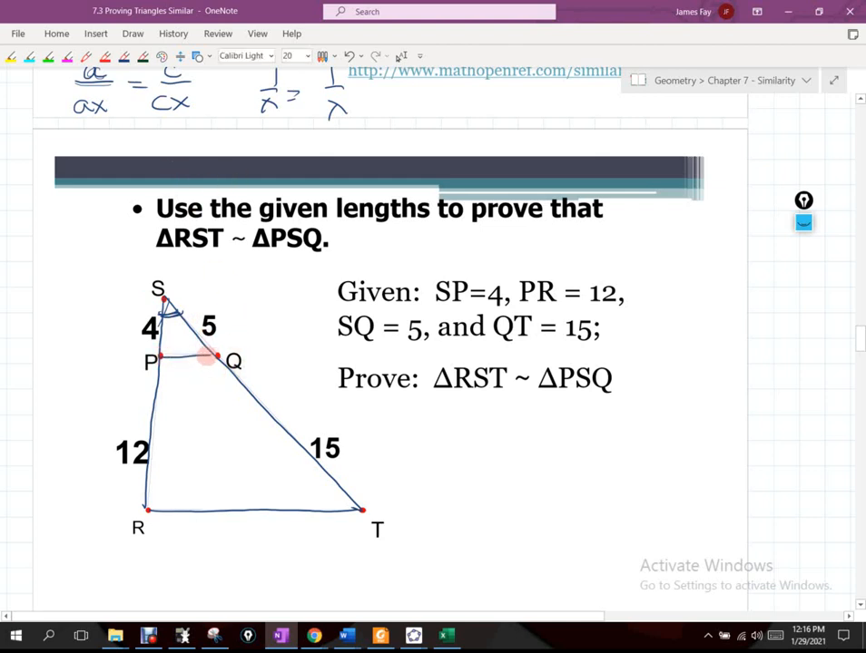
pyautogui.moveTo(155, 358); pyautogui.dragTo(217, 356)
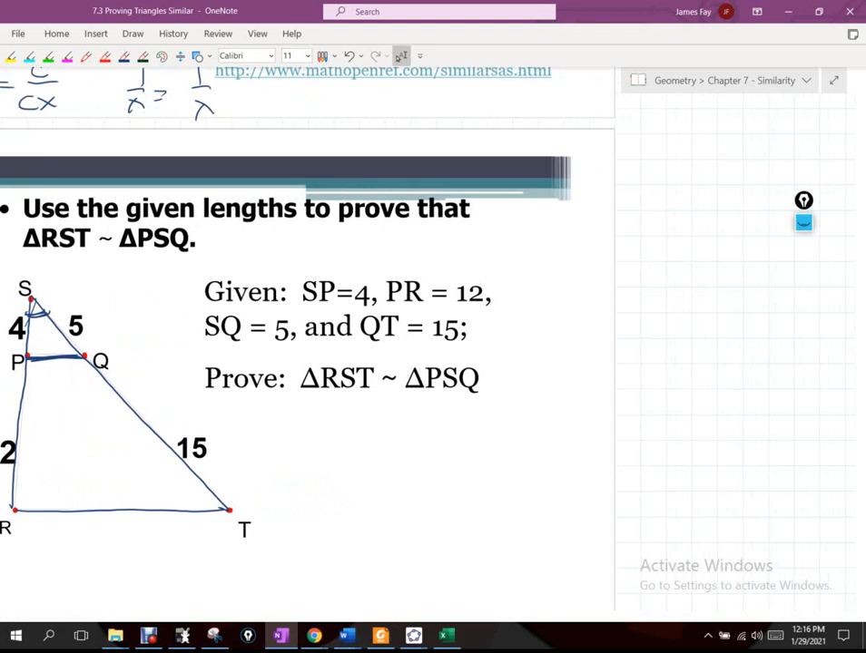
# Sketch small triangle PSQ (sides 4, 5) and large triangle RST (sides 16, 20) separately.
pyautogui.moveTo(639, 234); pyautogui.dragTo(633, 295)
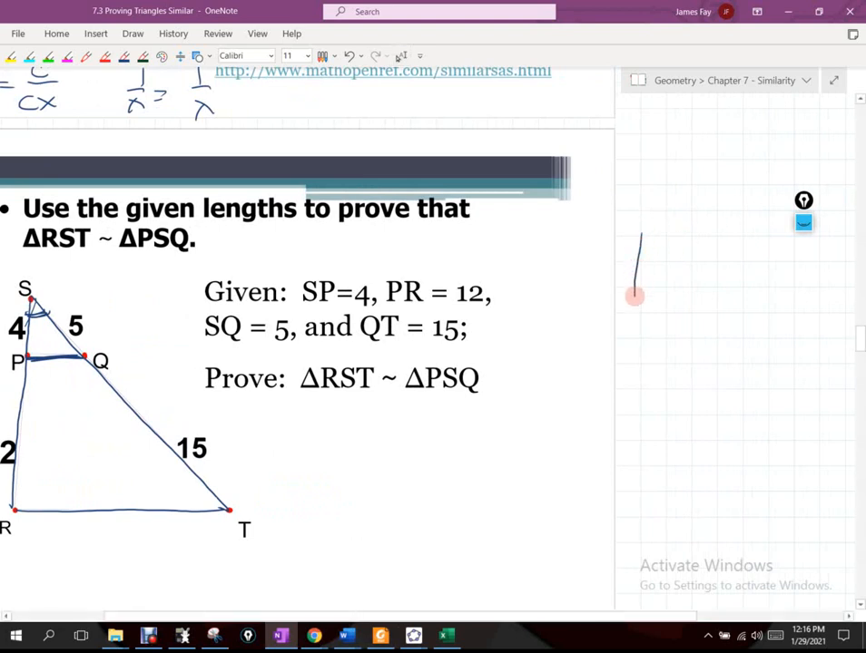
pyautogui.moveTo(640, 231); pyautogui.dragTo(708, 316)
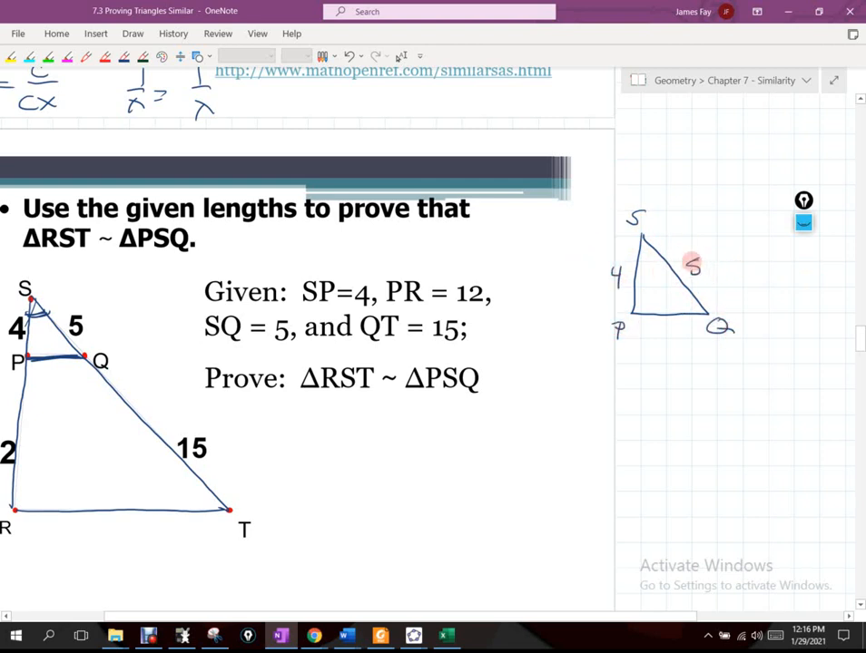
pyautogui.moveTo(653, 363); pyautogui.dragTo(622, 463)
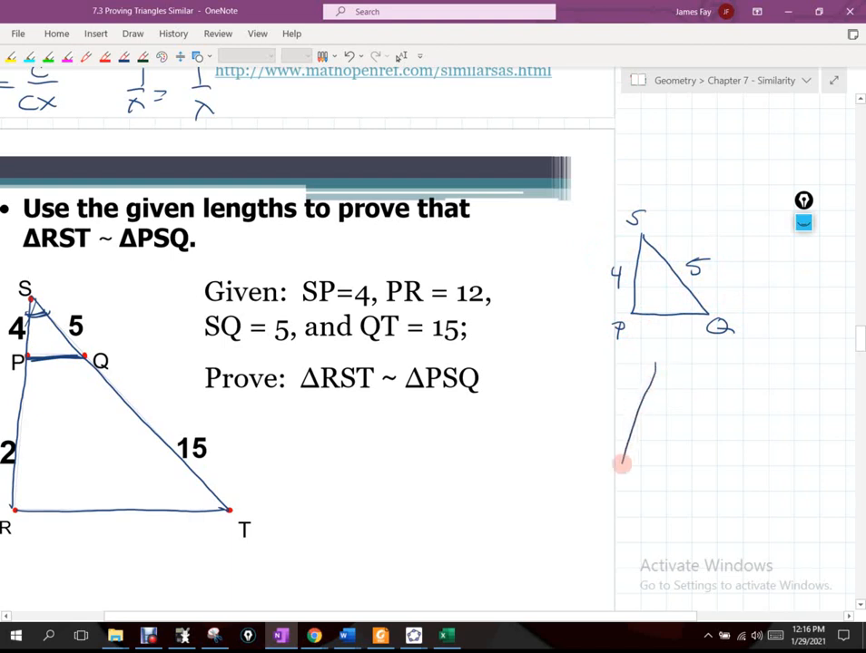
pyautogui.moveTo(622, 462); pyautogui.dragTo(798, 545)
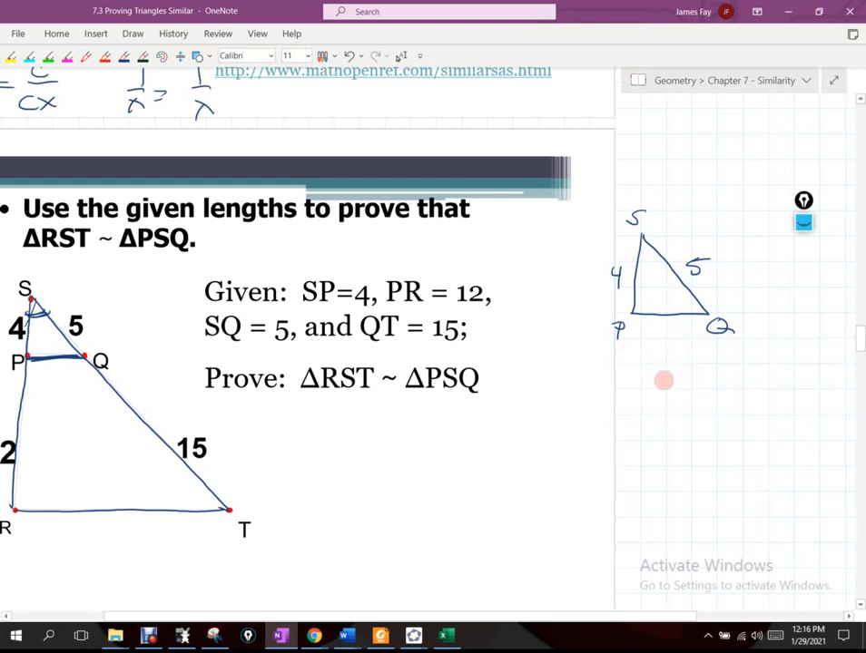
pyautogui.moveTo(662, 377); pyautogui.dragTo(608, 567)
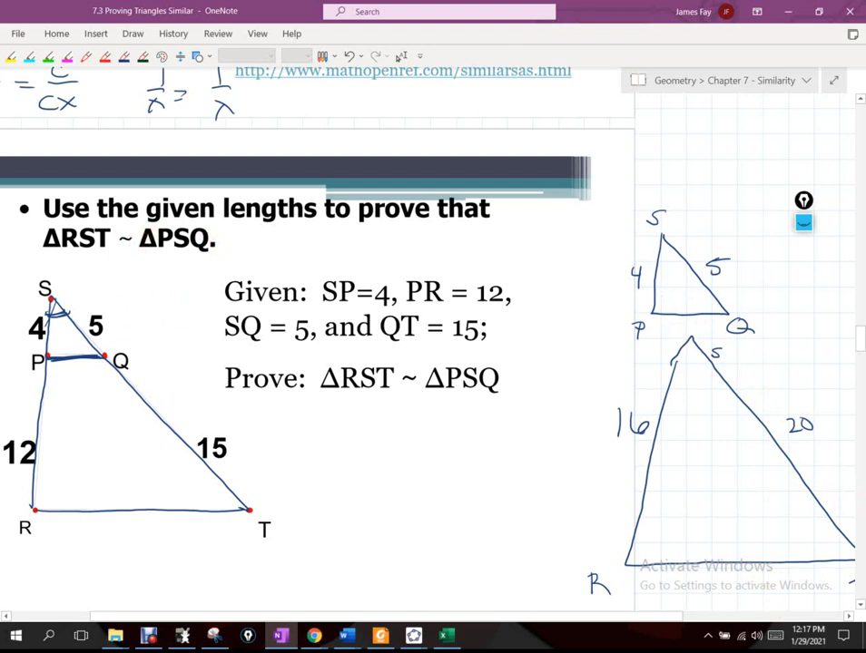
pyautogui.click(727, 204)
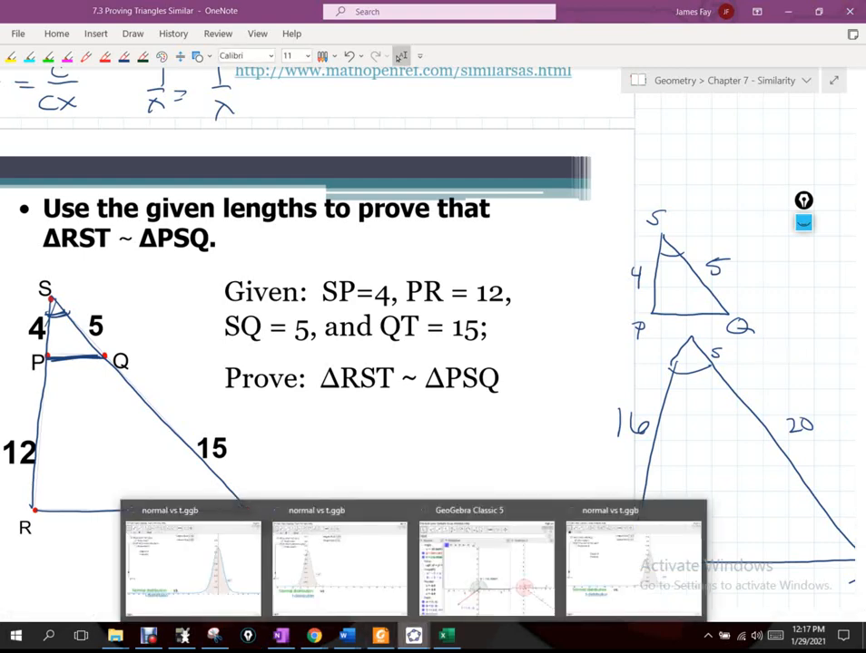
# Bring up GeoGebra and select the Polygon tool.
pyautogui.click(487, 563)
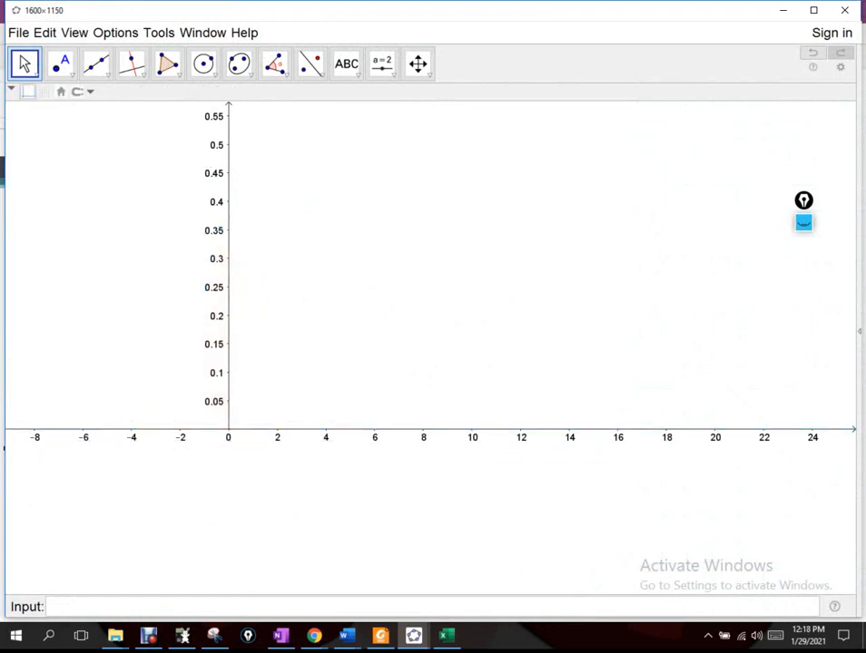
pyautogui.click(274, 63)
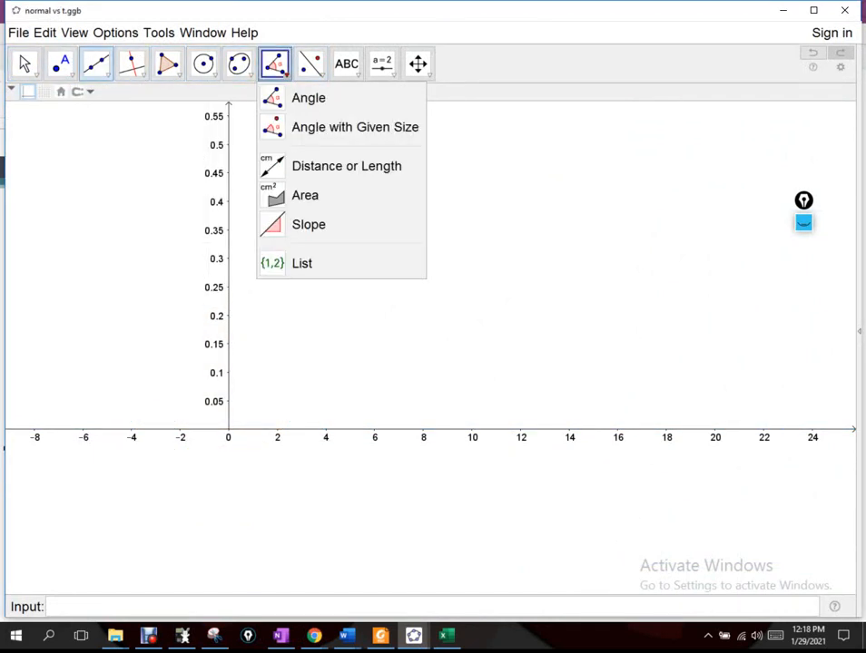
pyautogui.click(167, 63)
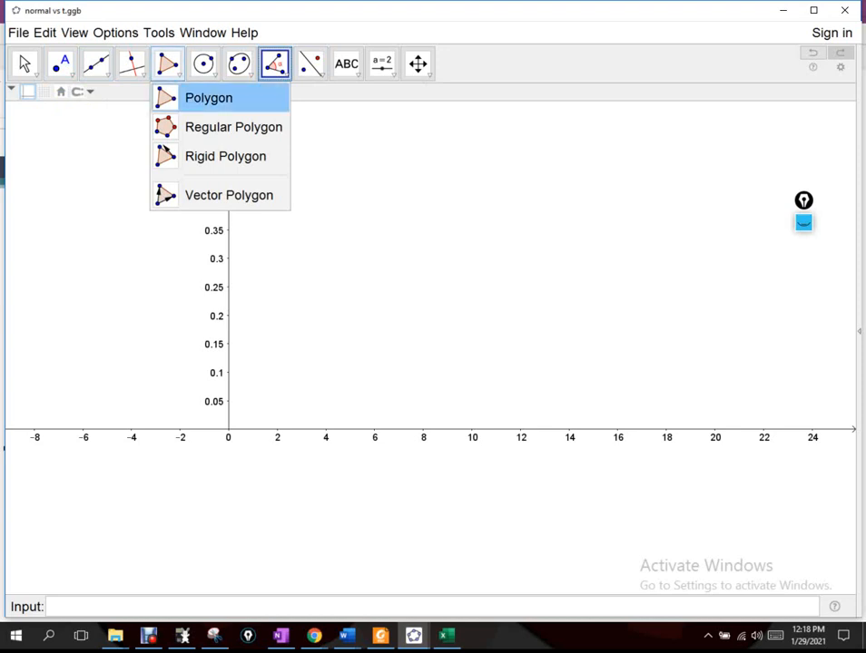
pyautogui.click(208, 97)
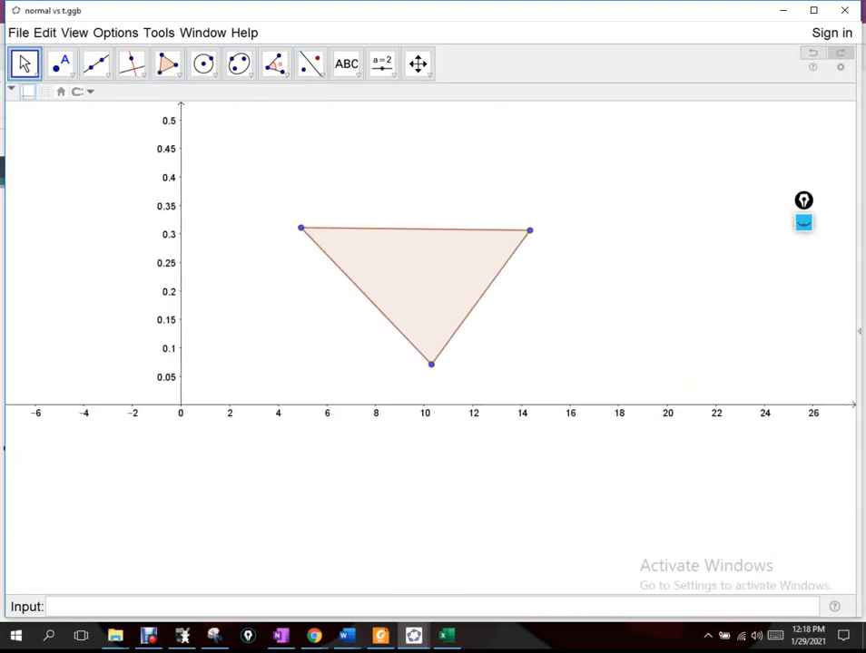
# Measure triangle ABC's sides, showing AC = 9.422 and CB = 4.061.
pyautogui.click(345, 63)
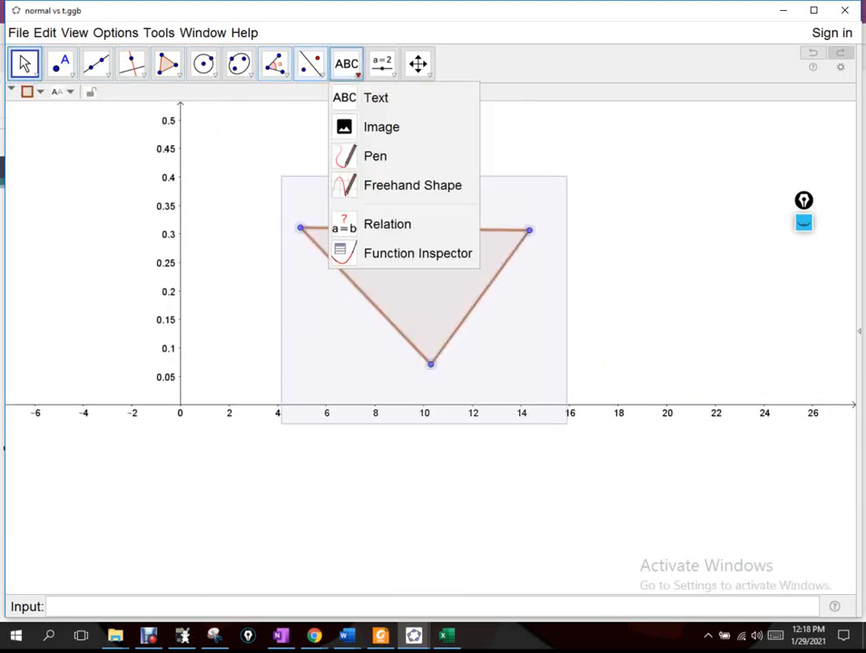
pyautogui.click(275, 64)
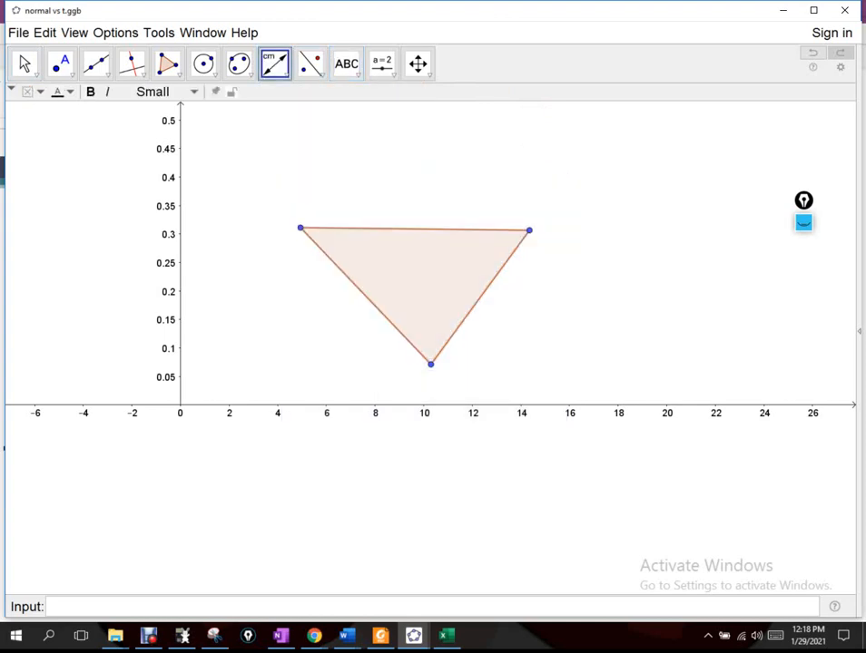
pyautogui.click(275, 64)
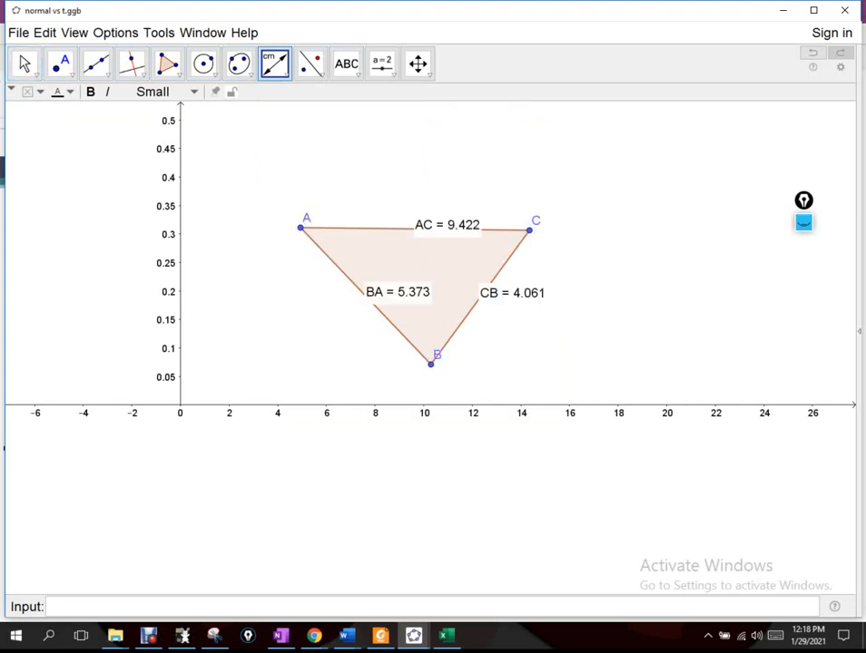
pyautogui.click(25, 64)
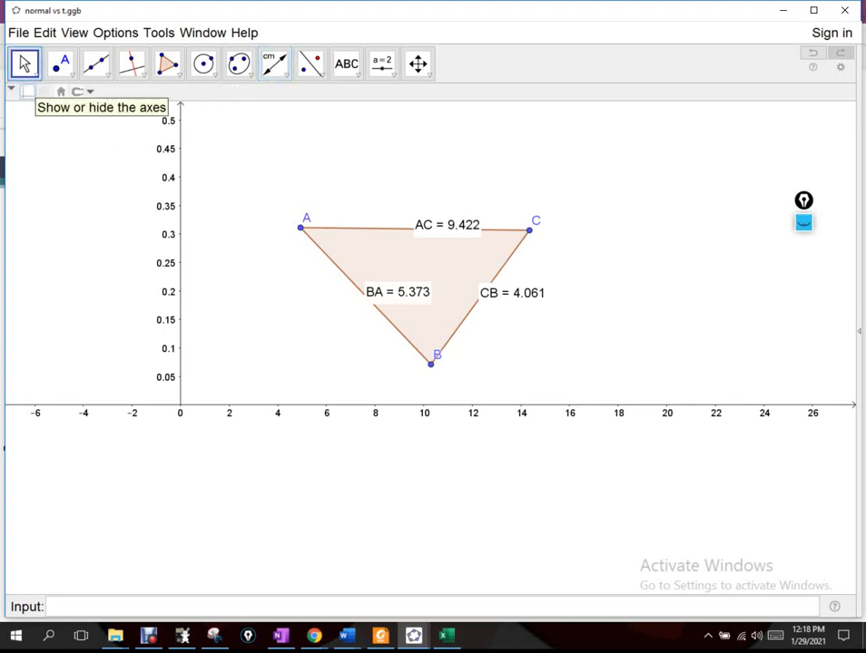
pyautogui.moveTo(28, 91)
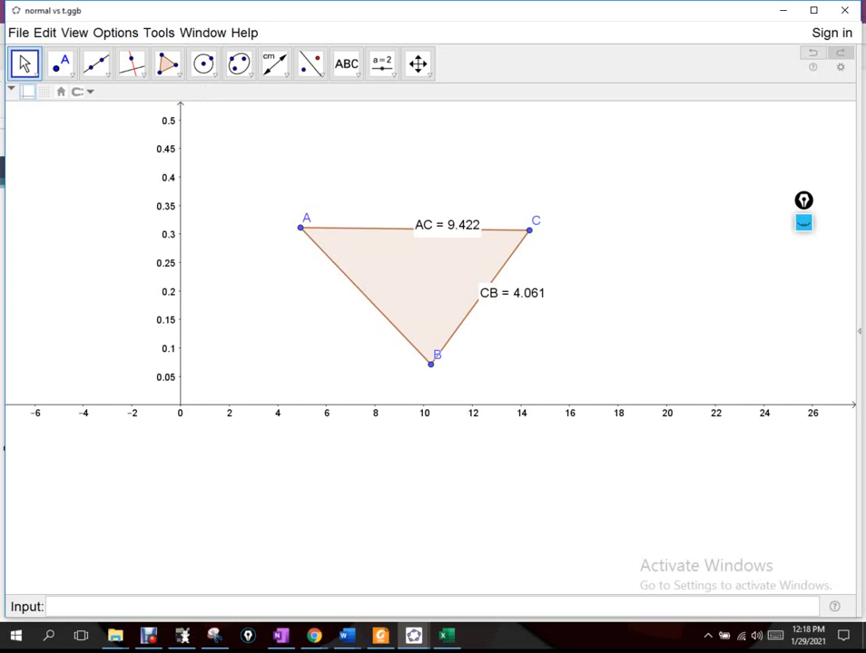
pyautogui.click(60, 62)
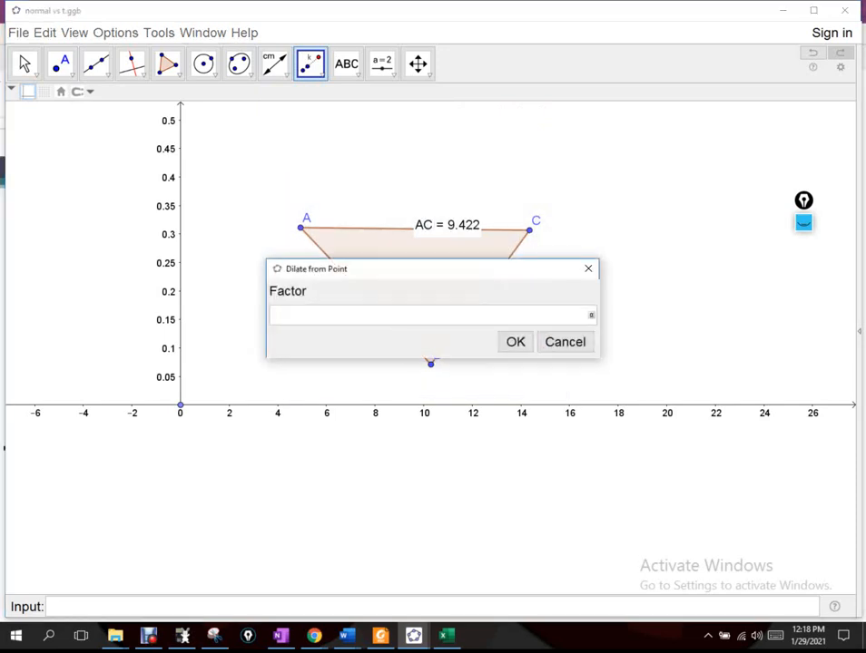
# Dilate triangle ABC by factor d with a new slider, creating image A'B'C'.
pyautogui.click(426, 315)
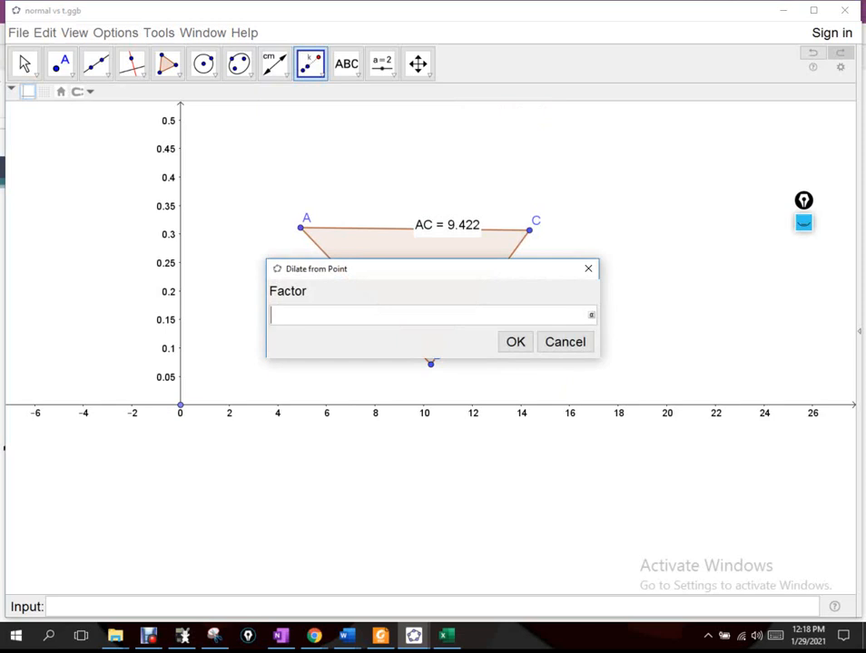
pyautogui.write('d')
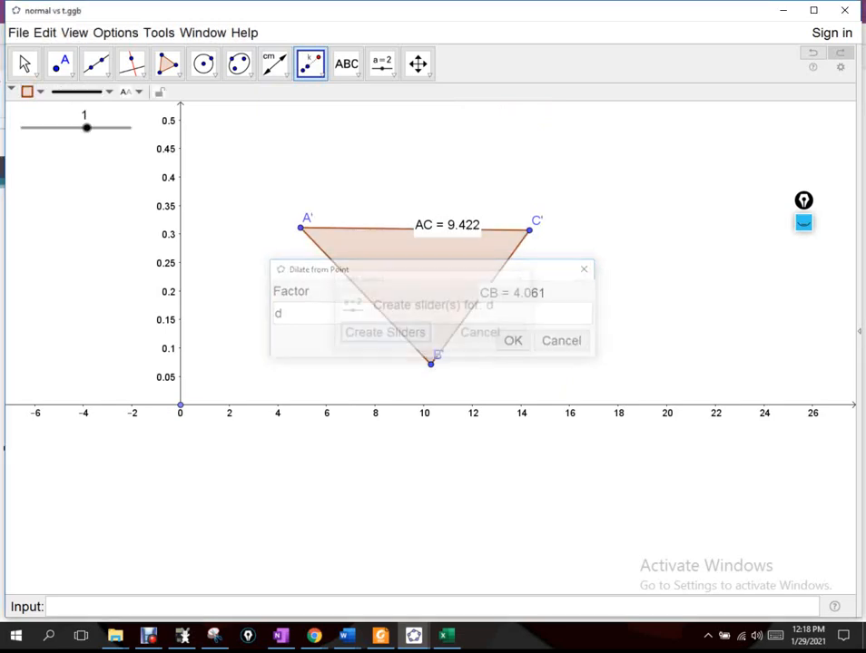
pyautogui.click(561, 340)
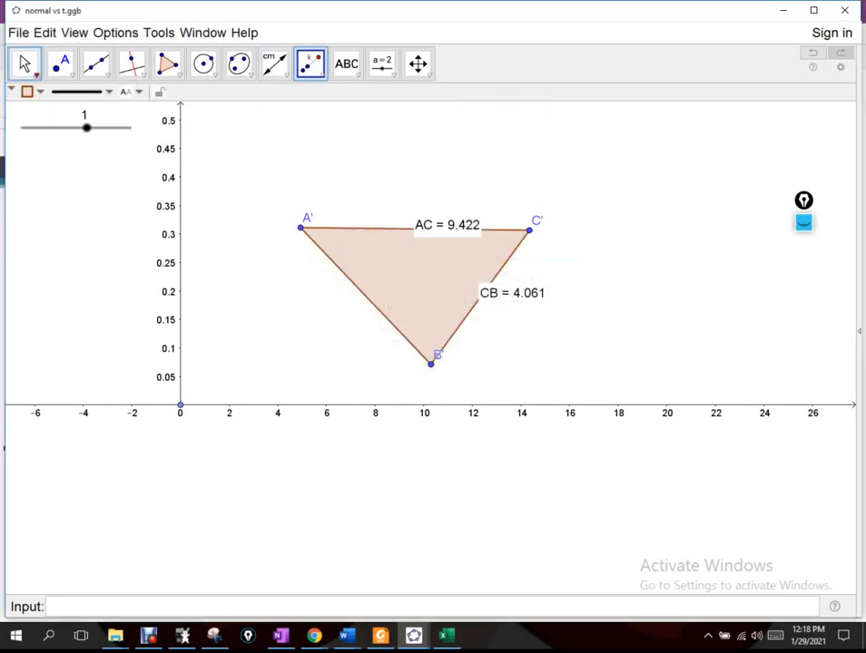
pyautogui.moveTo(87, 127); pyautogui.dragTo(93, 127)
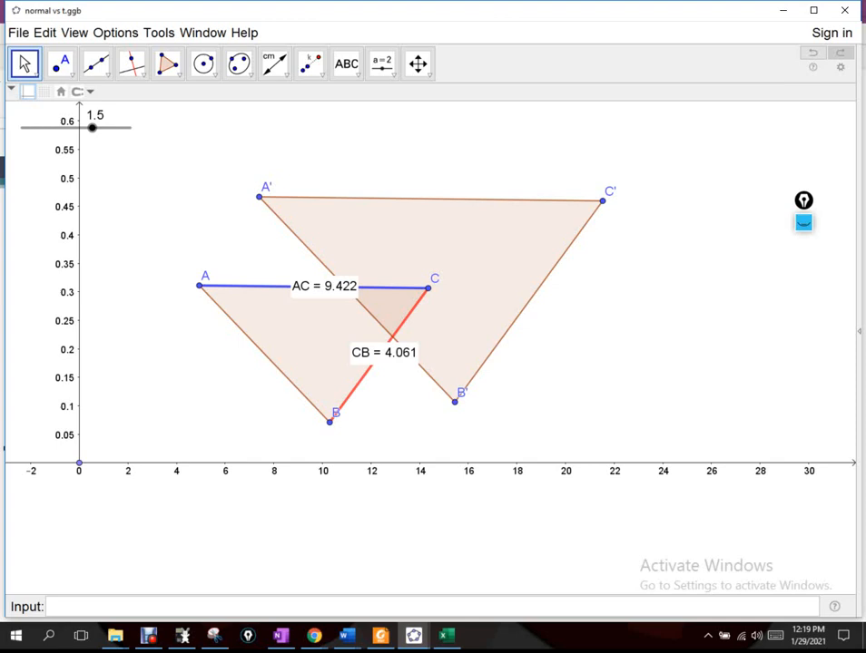
# Set slider d to 1.5, colour AC blue and CB red, and minimise GeoGebra.
pyautogui.click(324, 286)
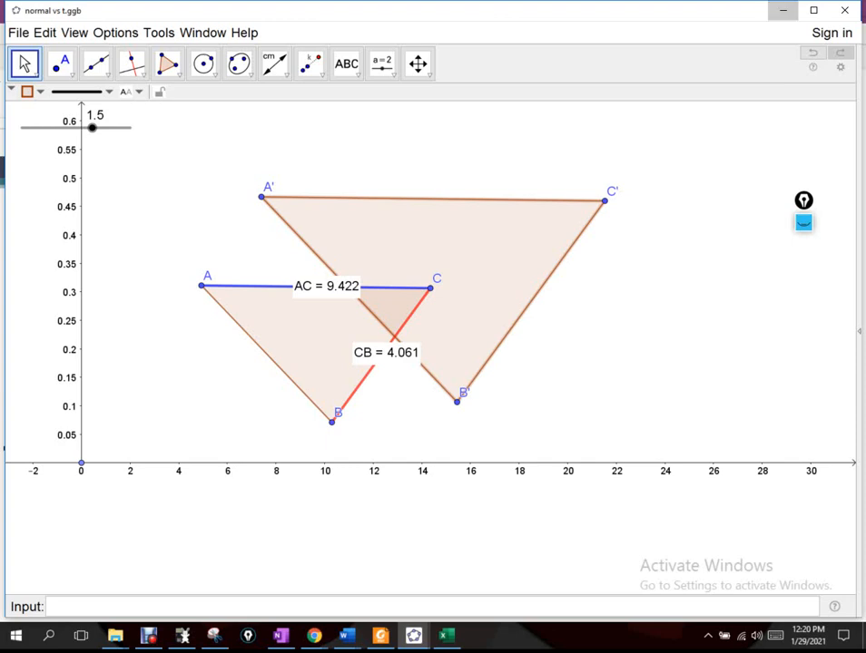
pyautogui.click(279, 635)
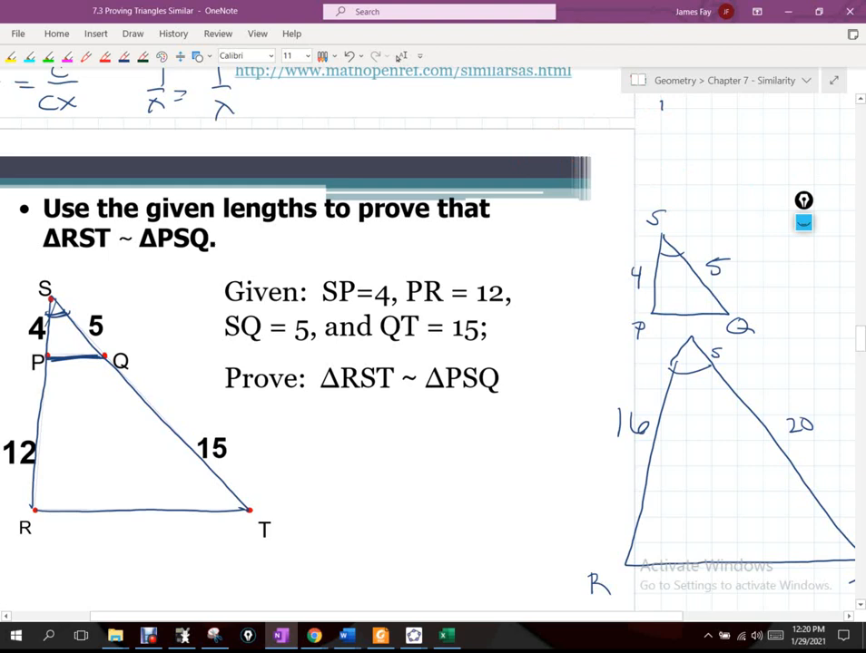
# Ink 4/16 = 5/20 with matching side and angle marks, plus a red 3 and X.
pyautogui.moveTo(653, 118); pyautogui.dragTo(721, 158)
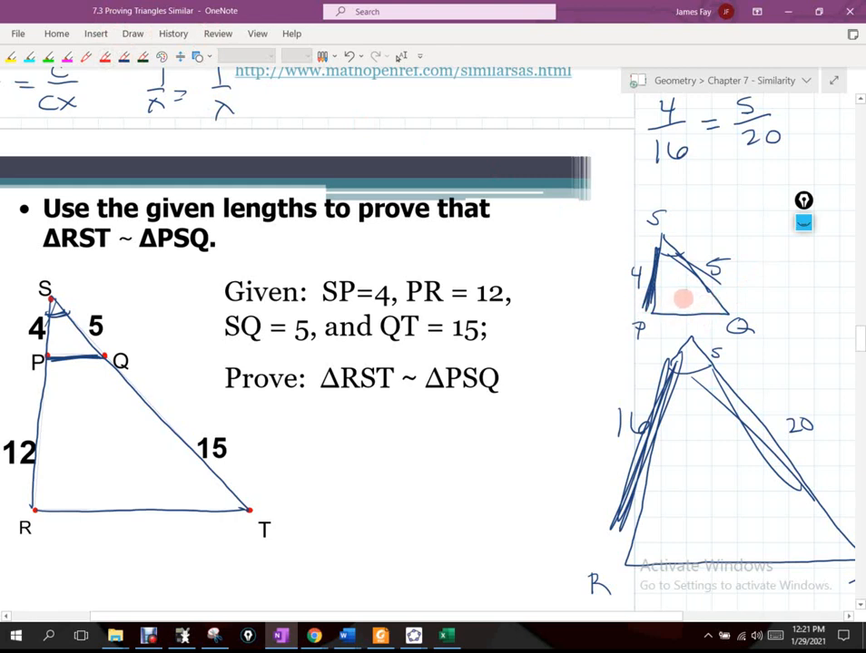
pyautogui.click(681, 299)
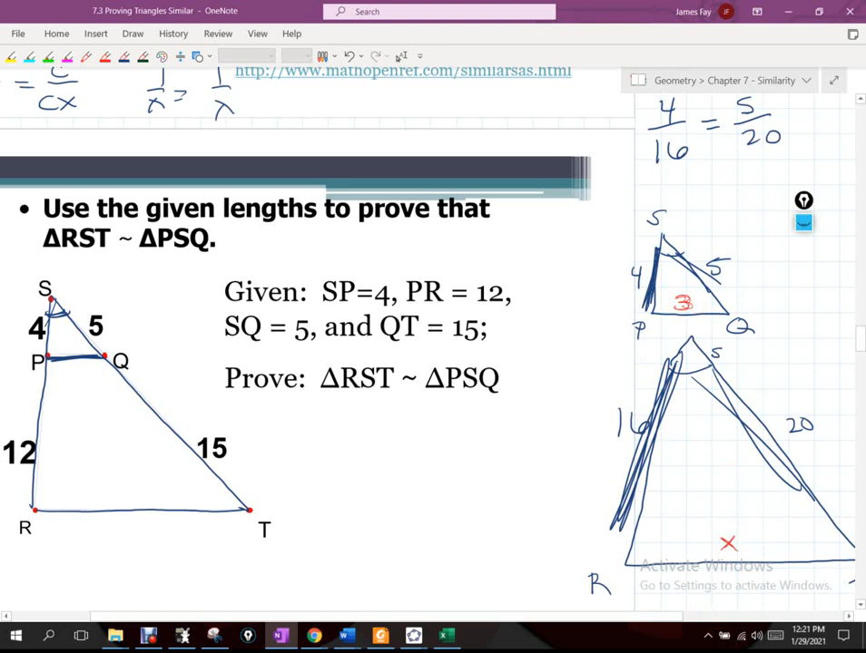
pyautogui.click(735, 540)
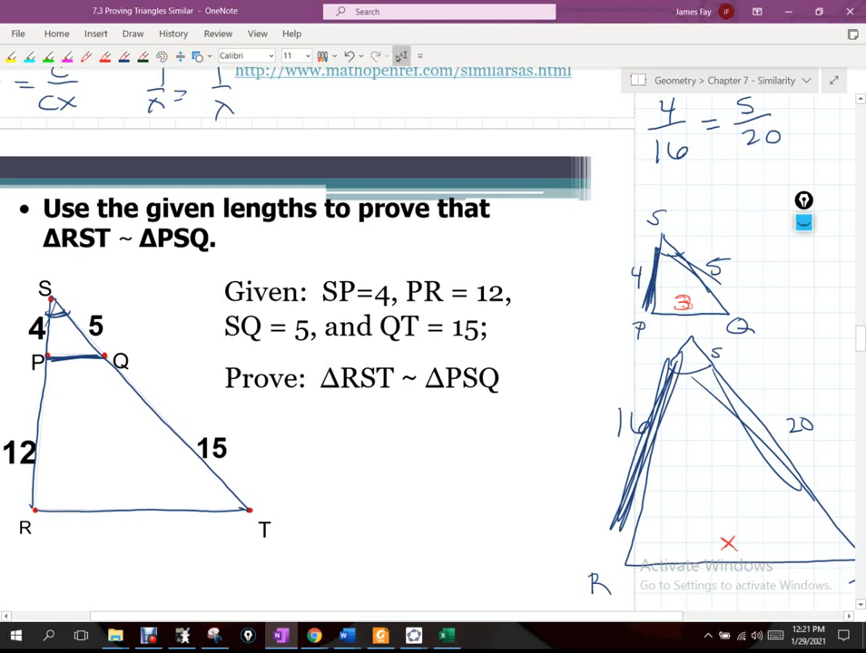
pyautogui.scroll(-3)
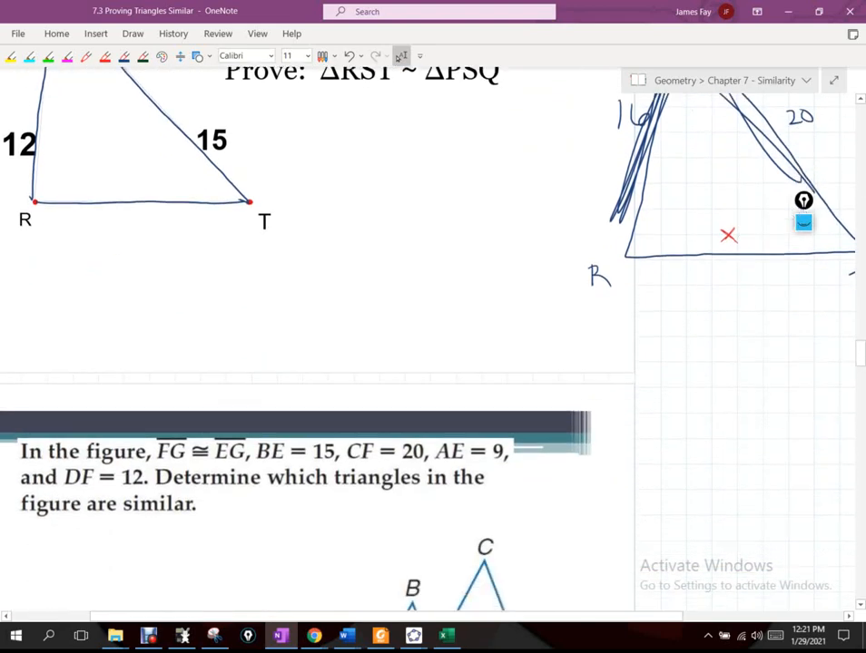
# Highlight angles Q and T in pink and write SAS under the Prove statement.
pyautogui.scroll(-3)
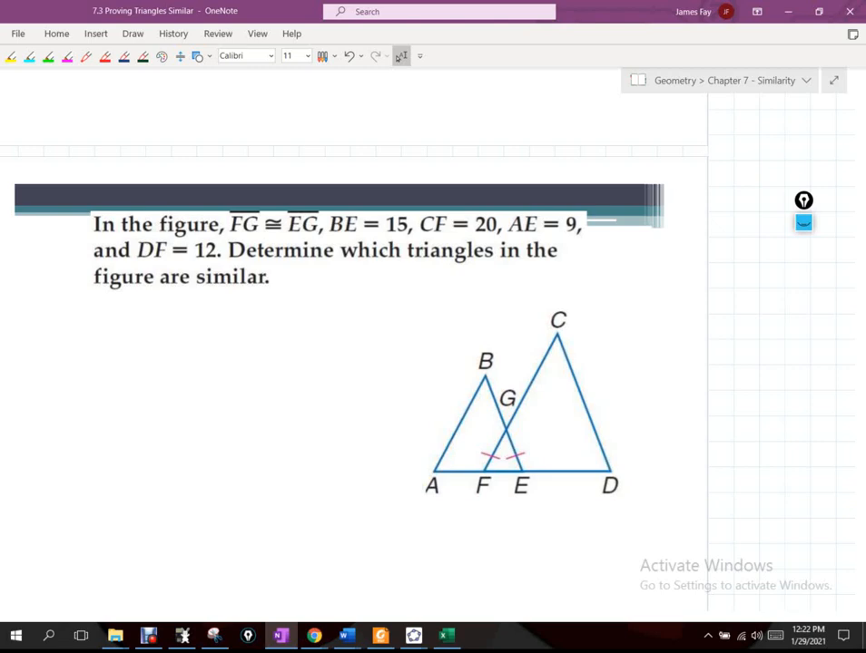
pyautogui.scroll(-3)
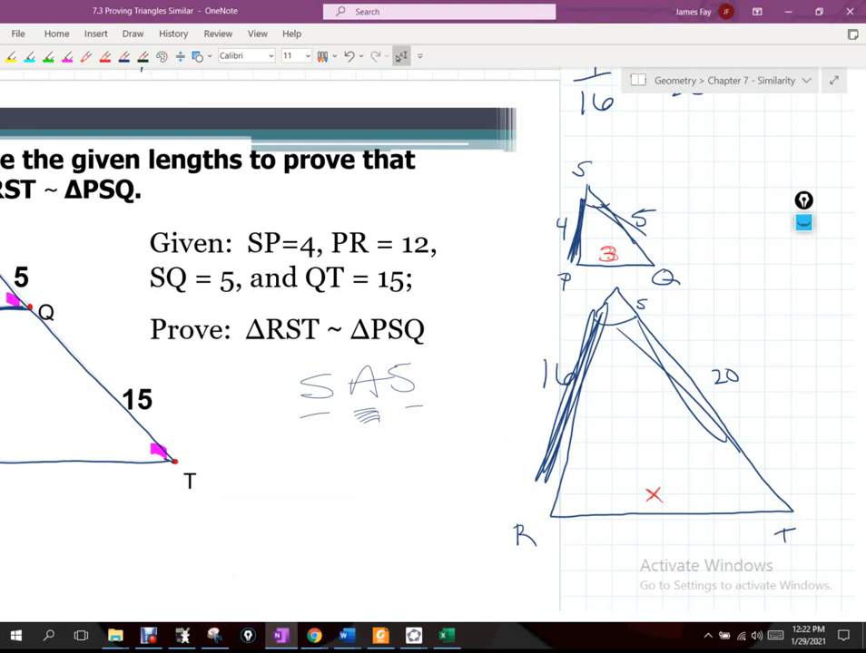
pyautogui.scroll(-3)
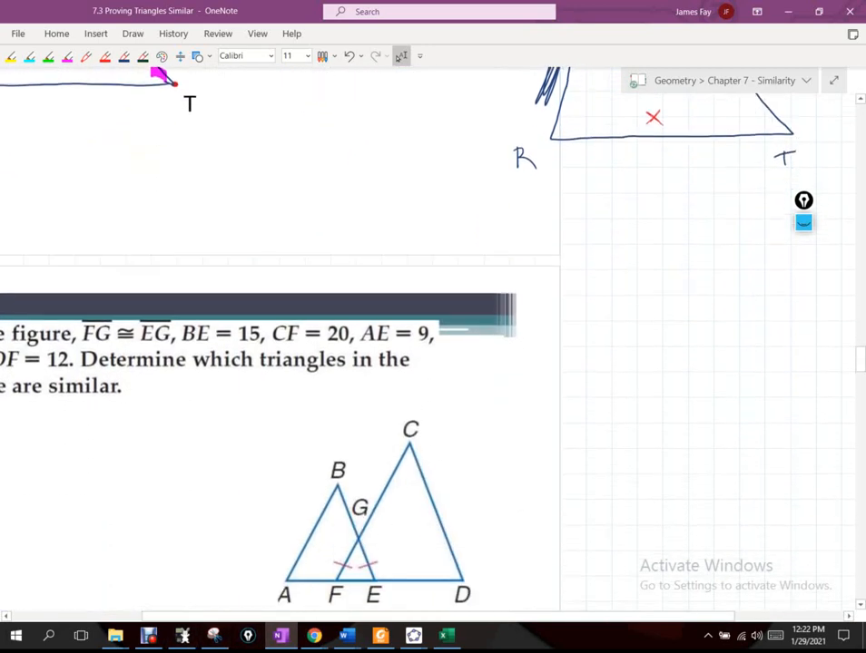
# Scroll past the Jin Mao Tower problem to Rock Climbing, then right to blank grid.
pyautogui.scroll(-3)
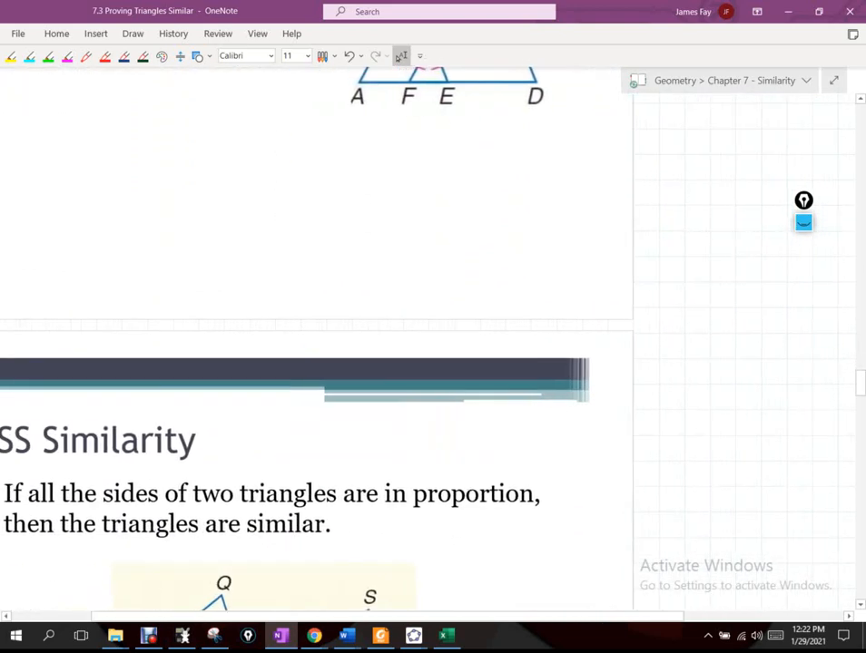
pyautogui.scroll(-3)
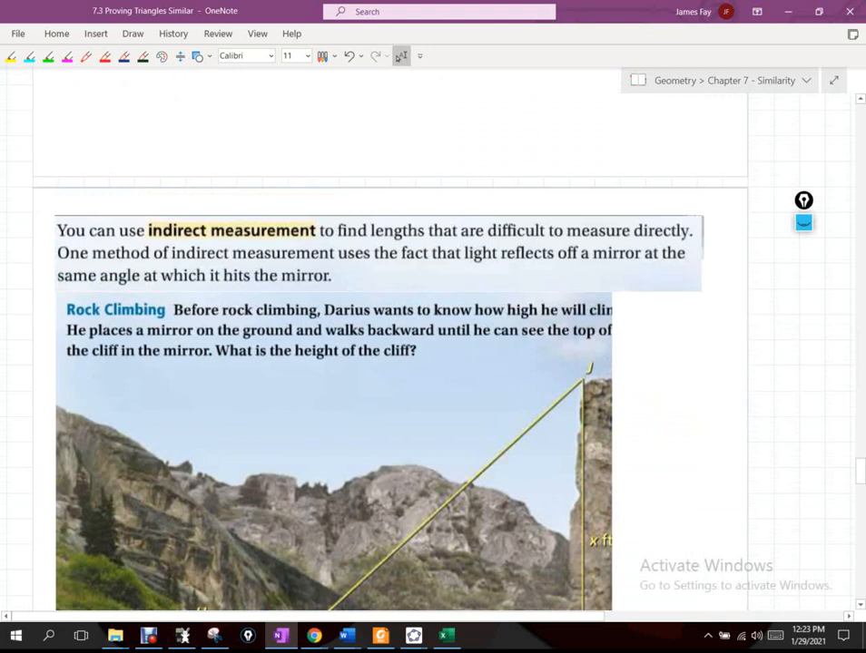
pyautogui.scroll(3)
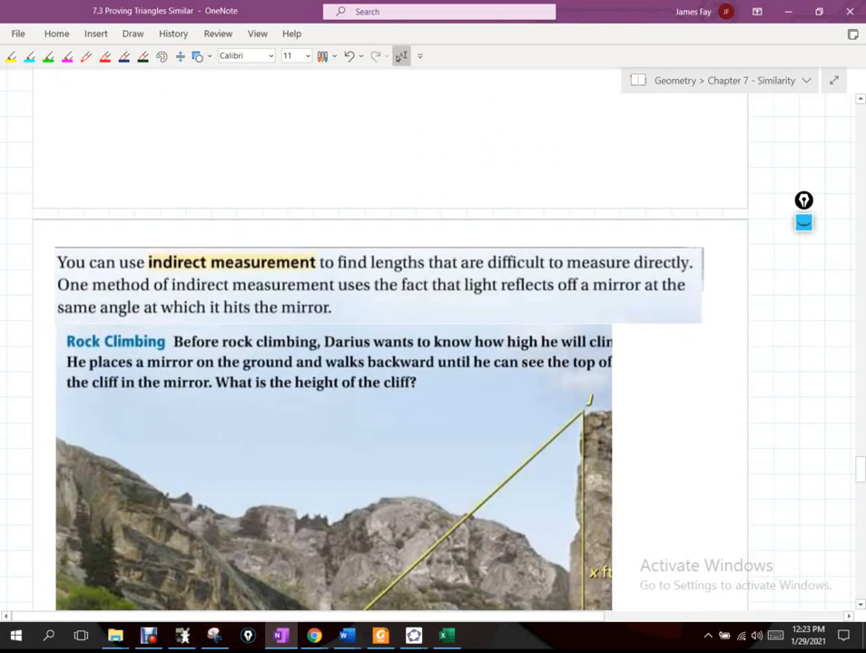
pyautogui.scroll(-3)
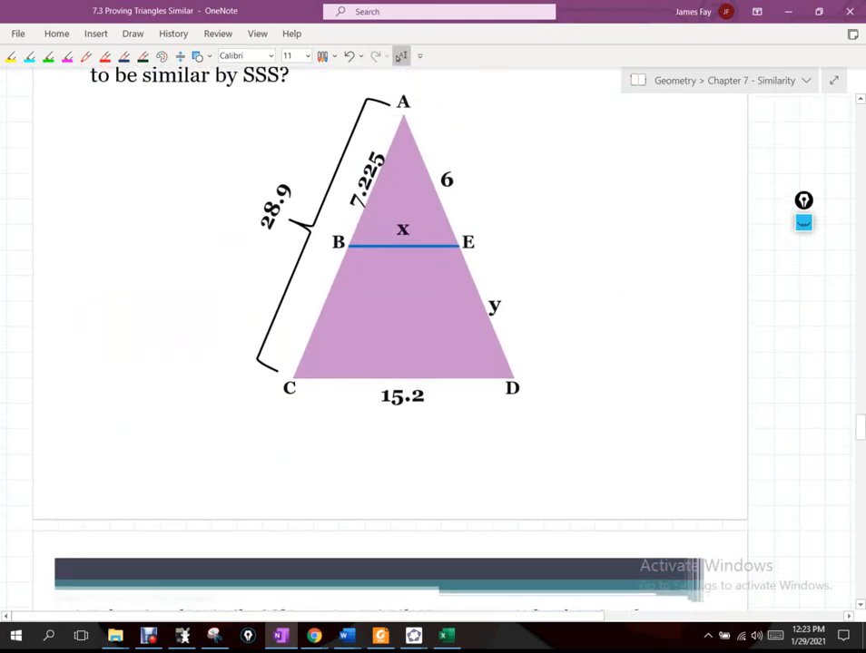
pyautogui.scroll(-3)
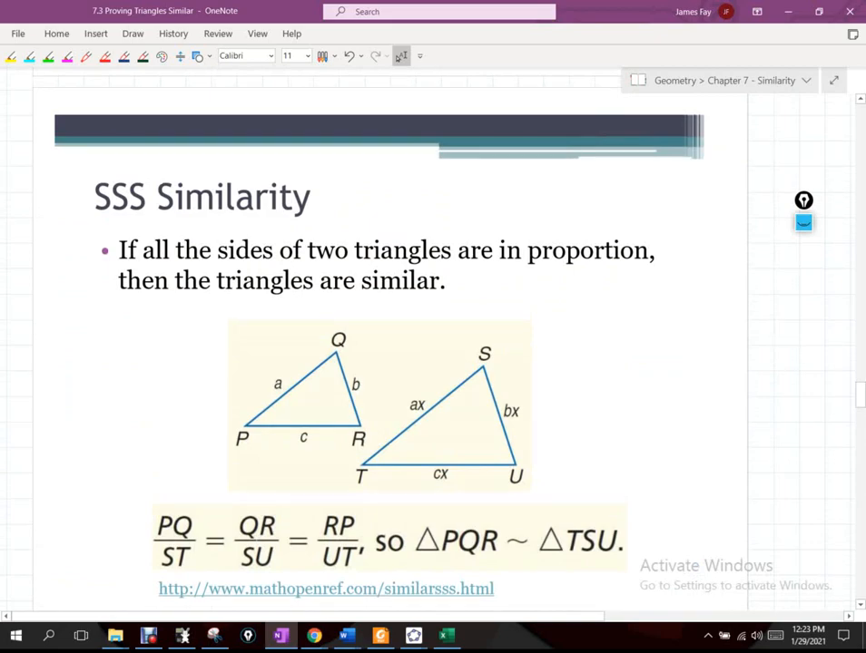
pyautogui.scroll(-3)
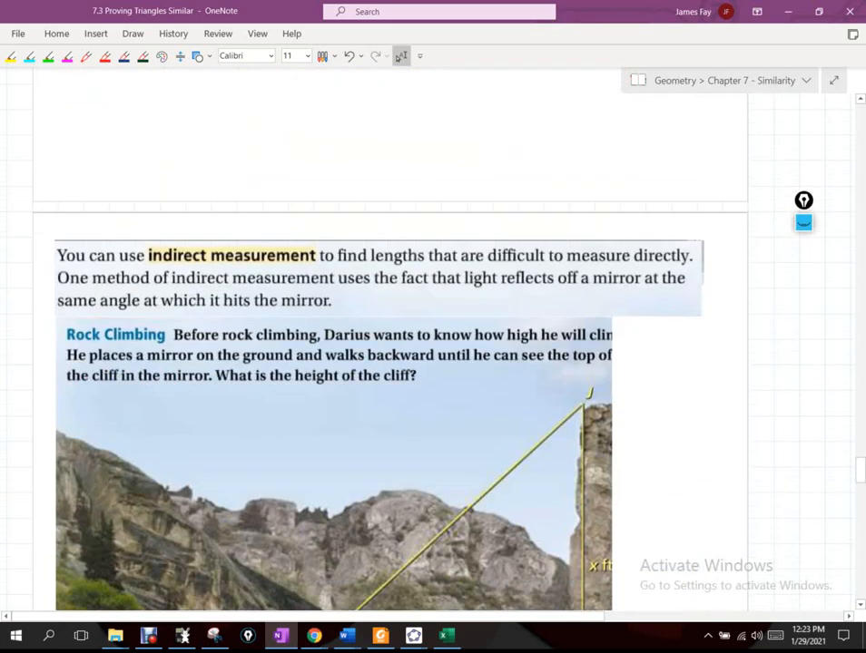
pyautogui.scroll(-3)
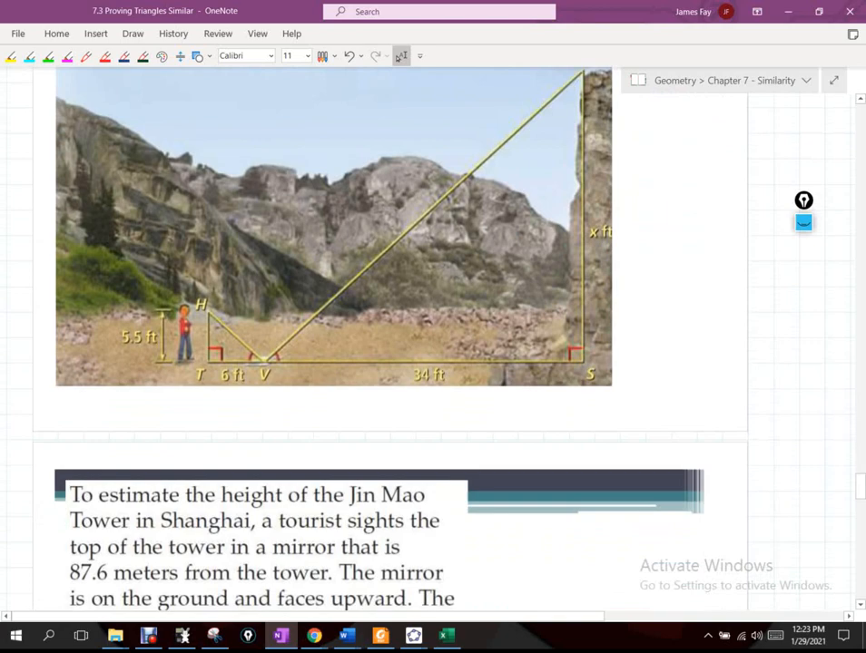
pyautogui.scroll(-3)
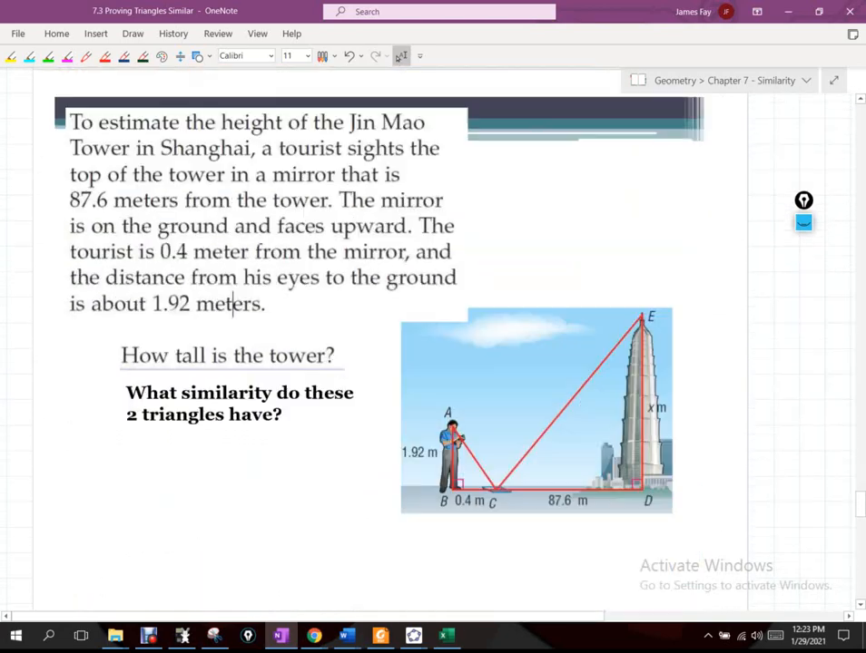
pyautogui.scroll(-3)
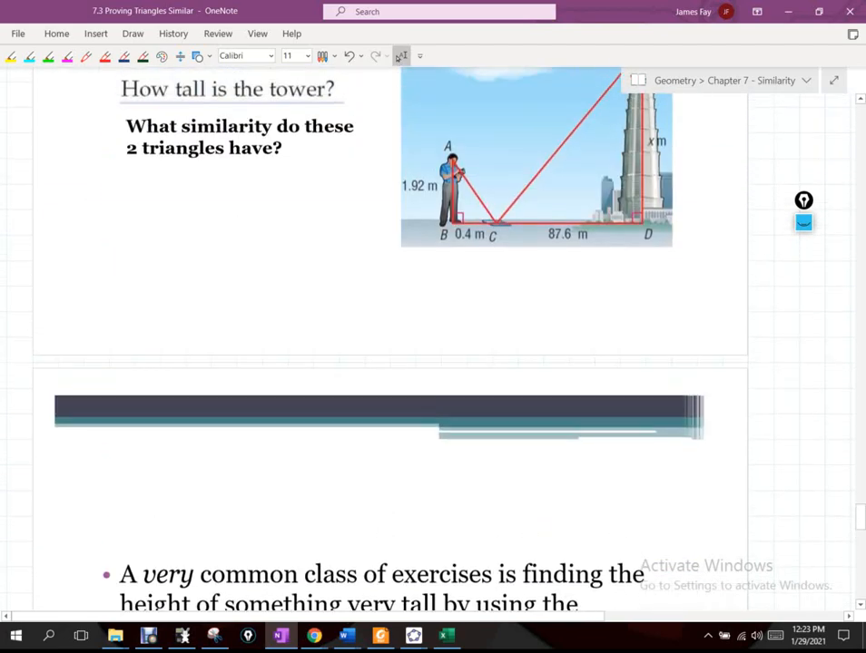
pyautogui.scroll(-3)
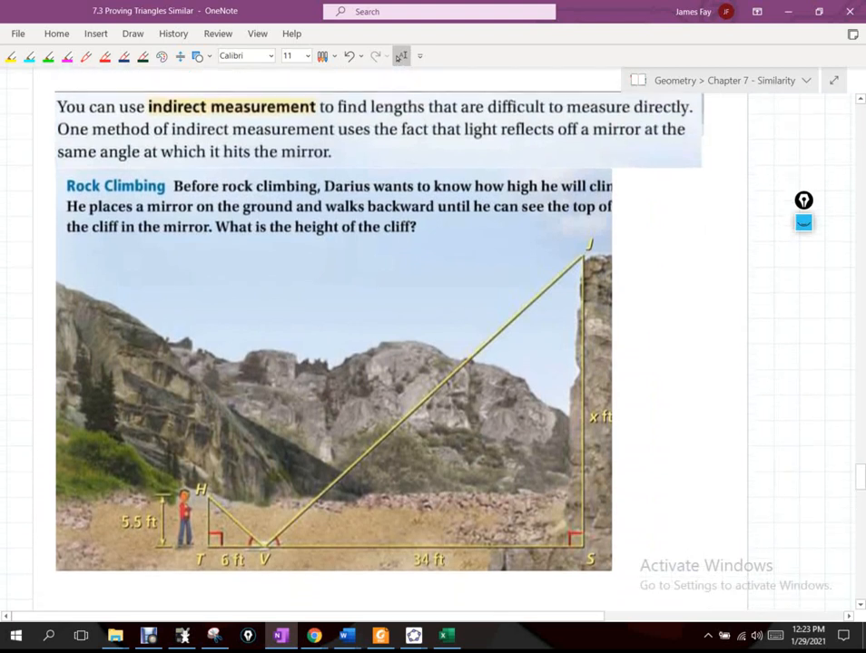
pyautogui.scroll(3)
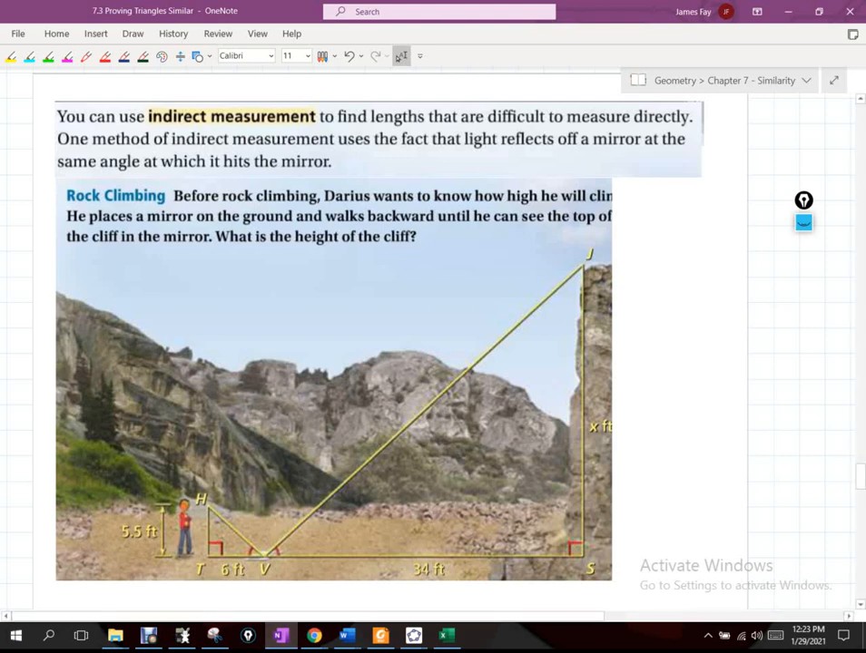
pyautogui.scroll(-3)
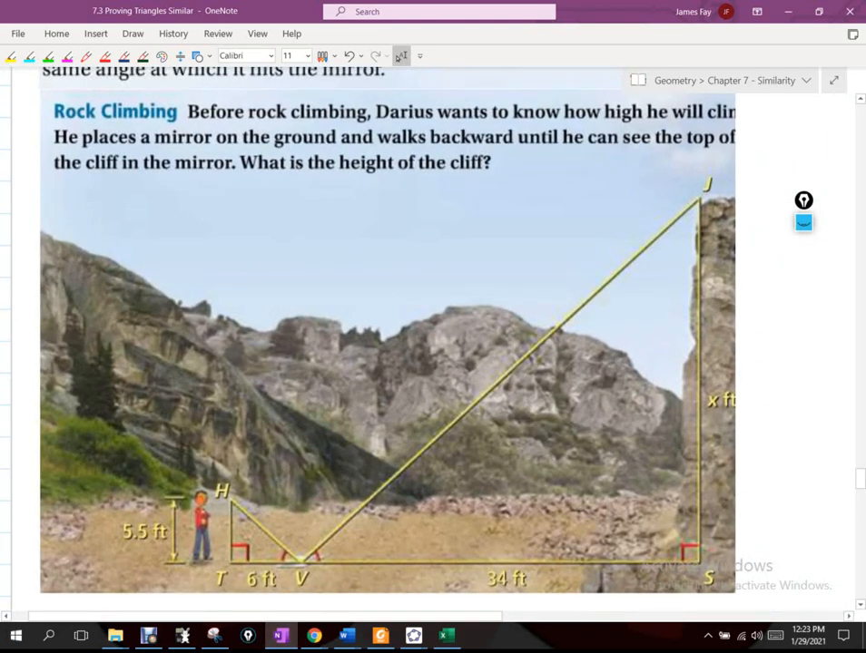
pyautogui.scroll(-3)
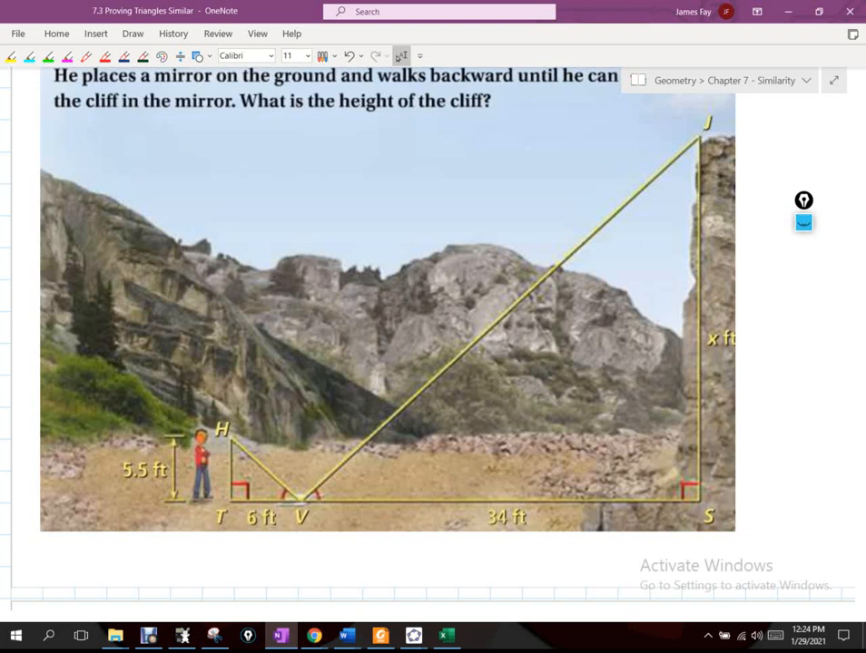
pyautogui.scroll(3)
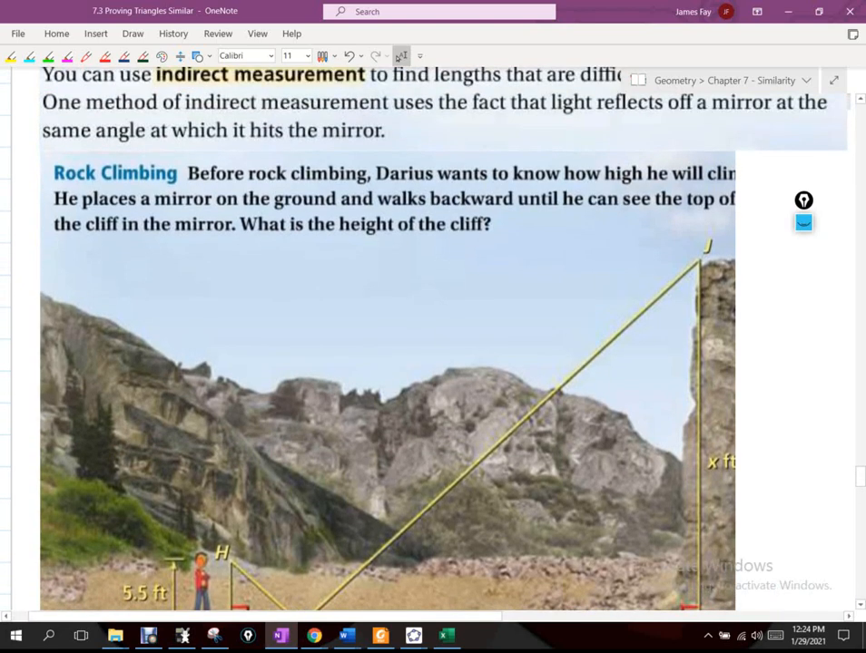
pyautogui.scroll(3)
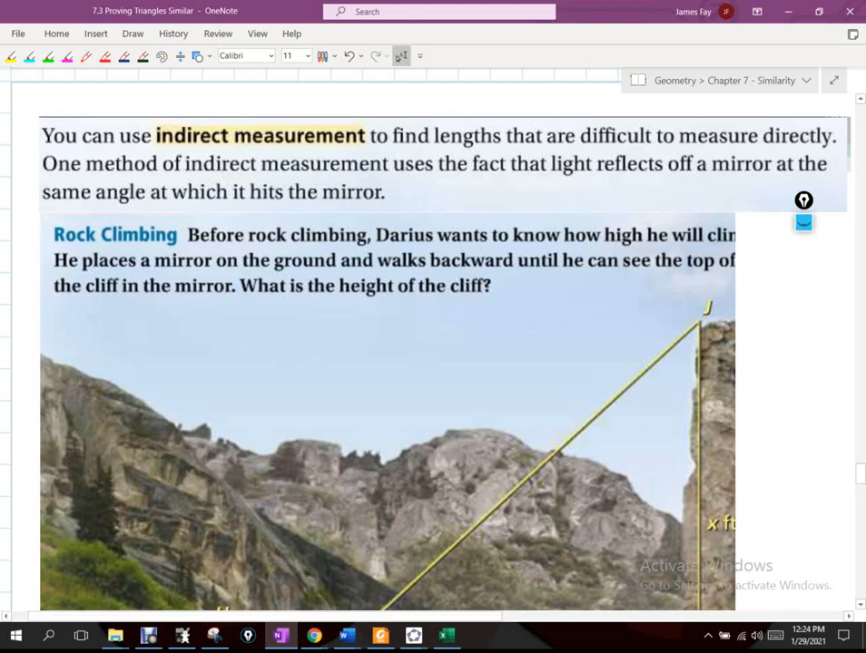
pyautogui.scroll(-3)
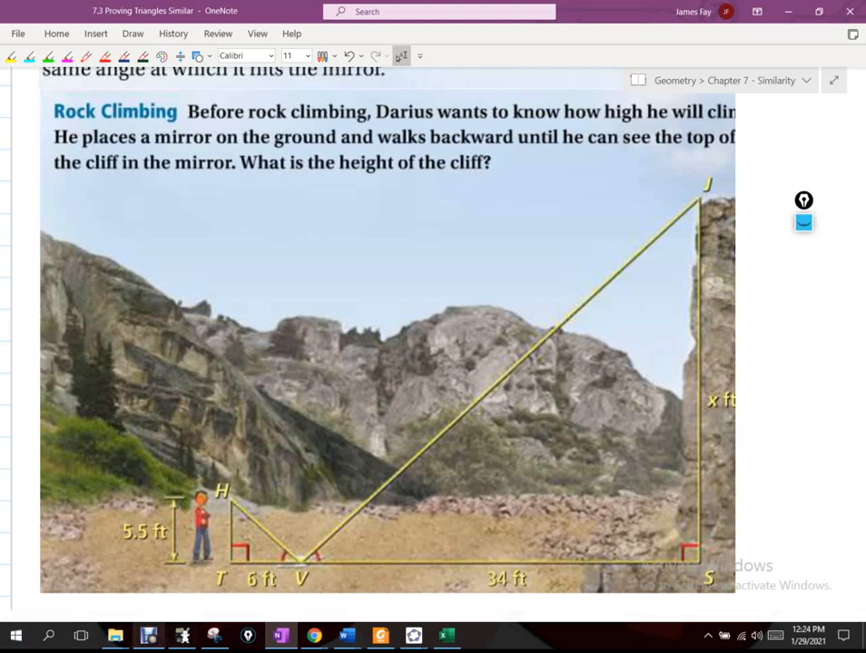
pyautogui.hscroll(3)
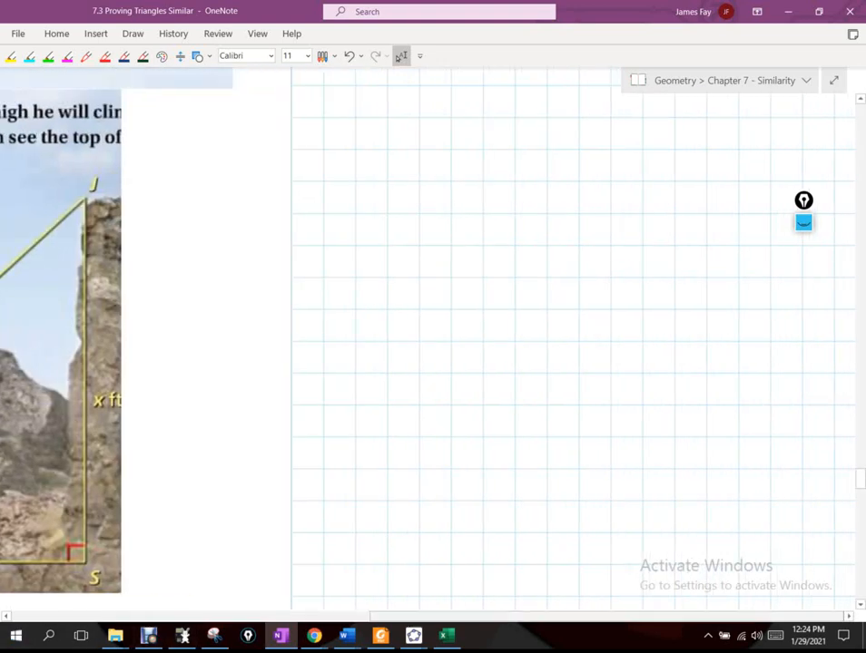
# Ink a rectangular box in the empty grid beside the cliff problem.
pyautogui.click(369, 178)
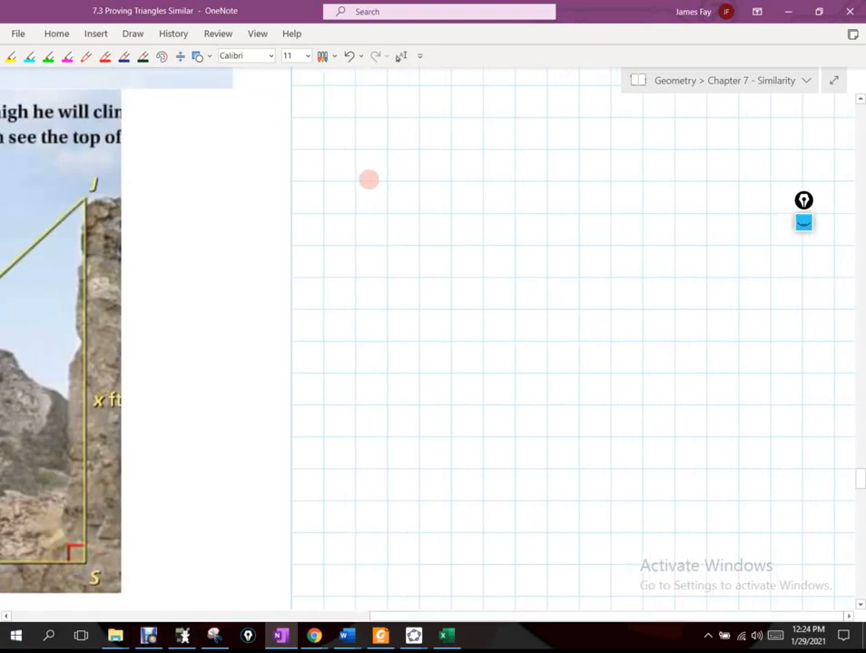
pyautogui.moveTo(355, 118); pyautogui.dragTo(356, 299)
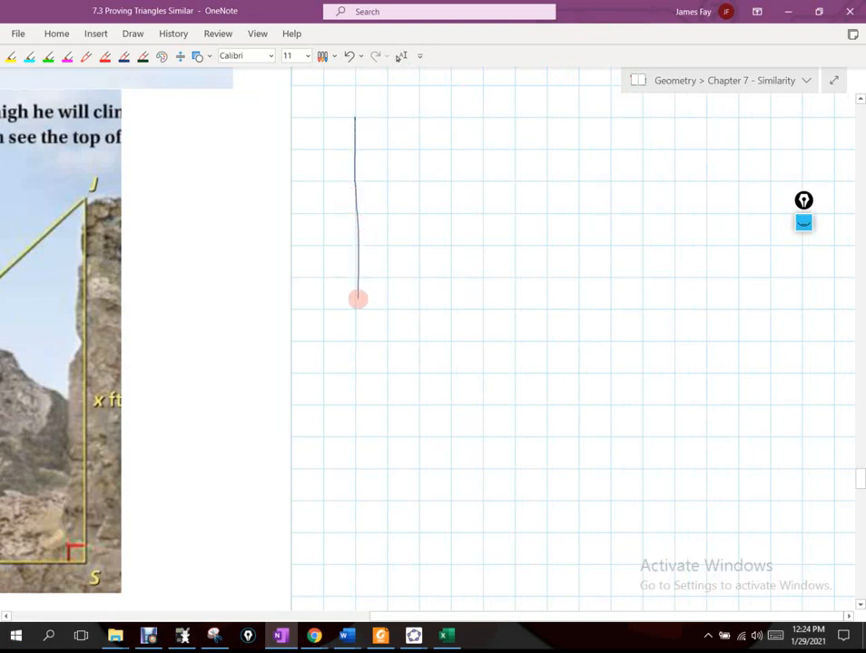
pyautogui.moveTo(356, 300); pyautogui.dragTo(534, 306)
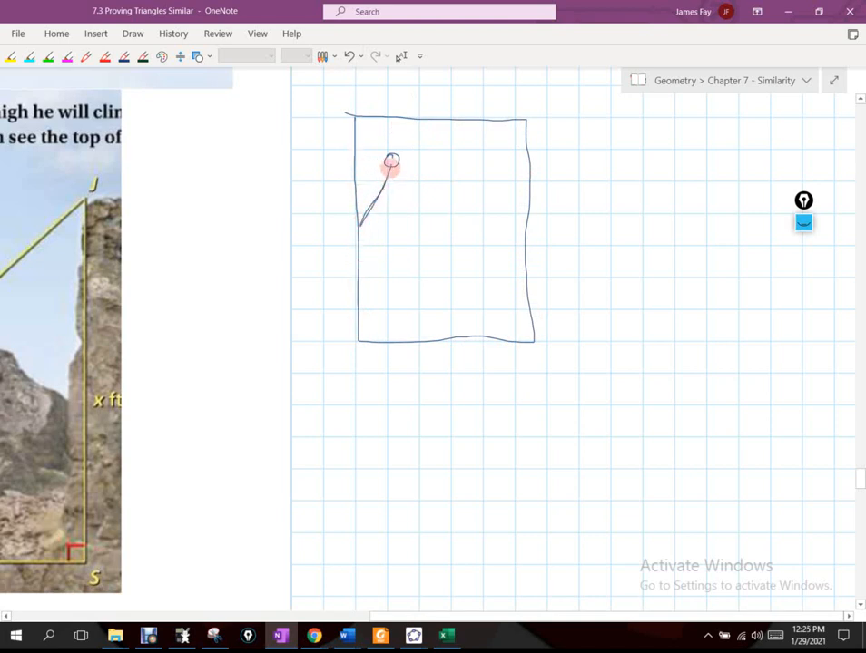
# Inside the box, redraw the slanted line from the small circle and add the angle arc.
pyautogui.moveTo(392, 164); pyautogui.dragTo(363, 238)
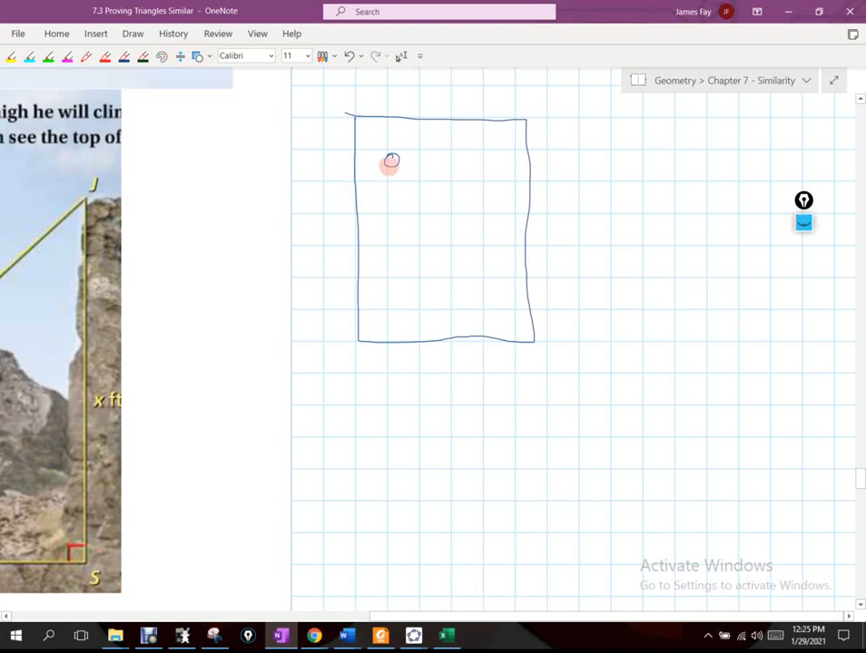
pyautogui.moveTo(391, 161); pyautogui.dragTo(358, 215)
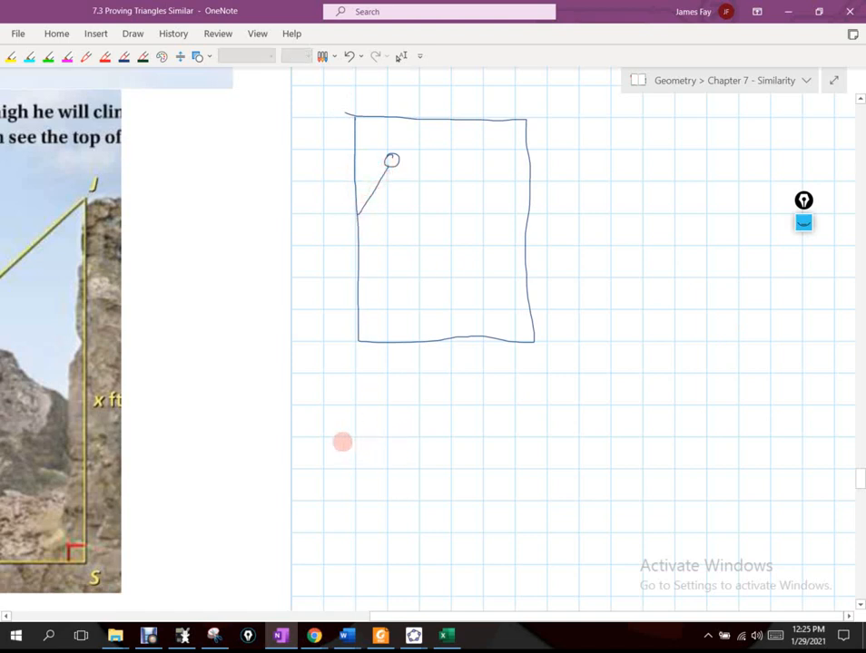
pyautogui.moveTo(291, 386)
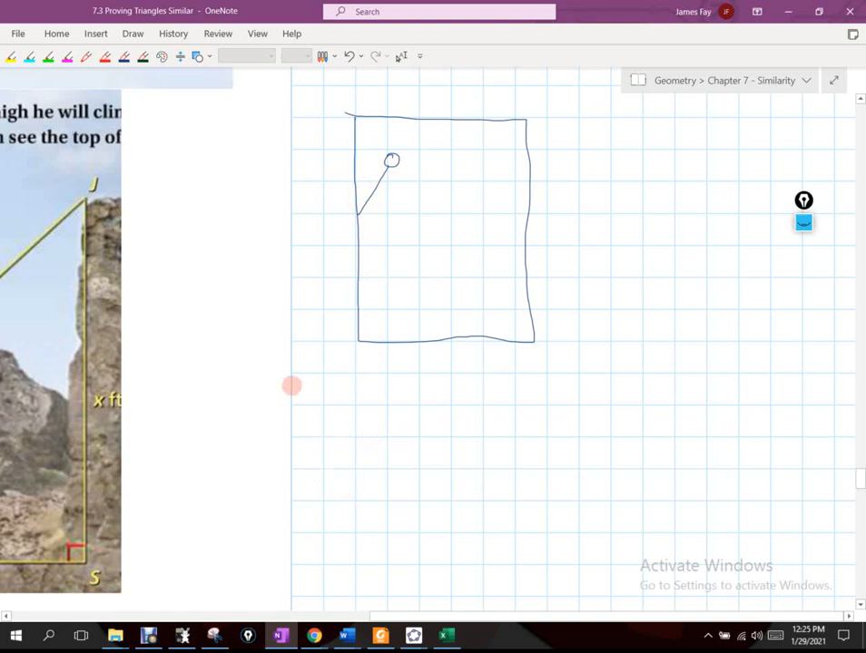
pyautogui.moveTo(170, 370)
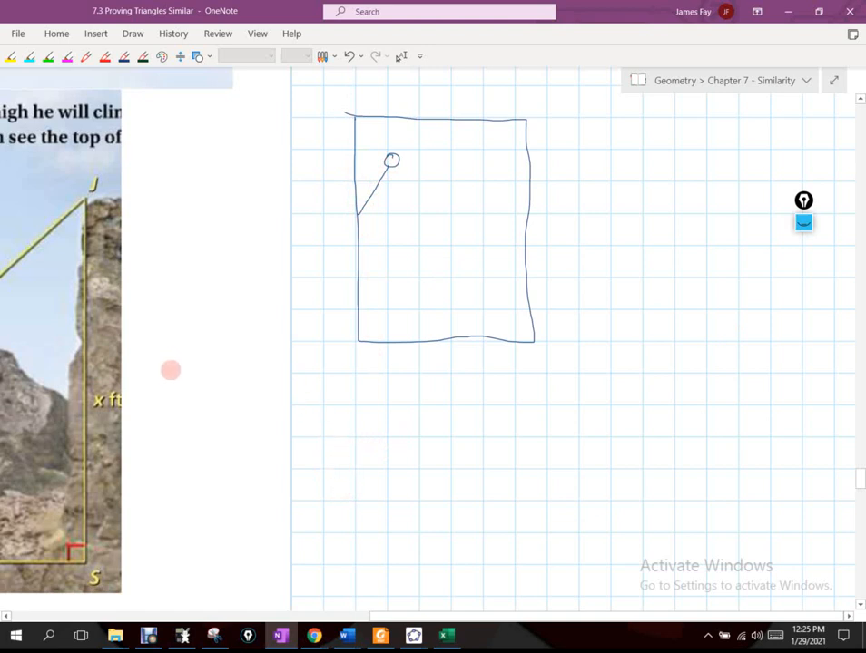
pyautogui.moveTo(350, 298)
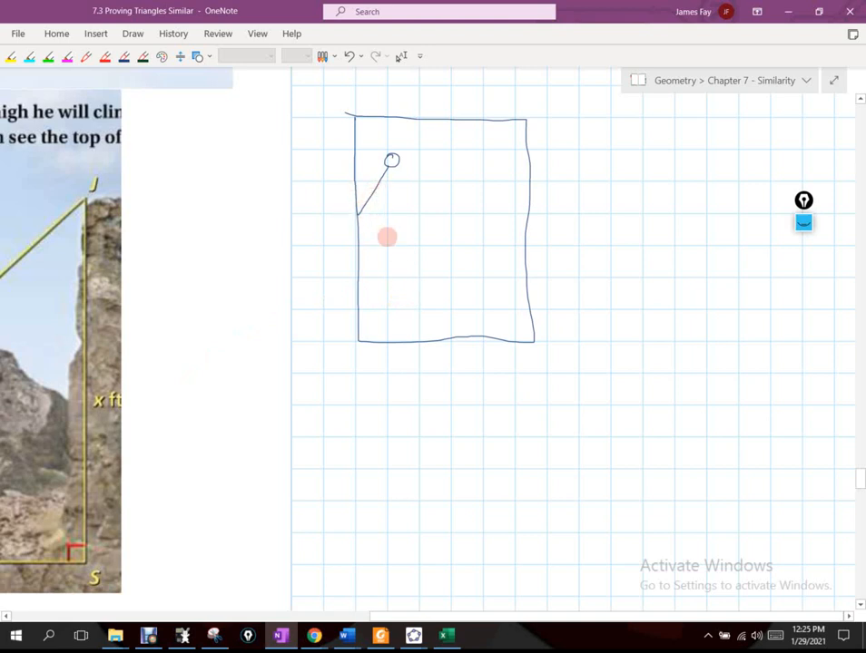
pyautogui.moveTo(459, 292)
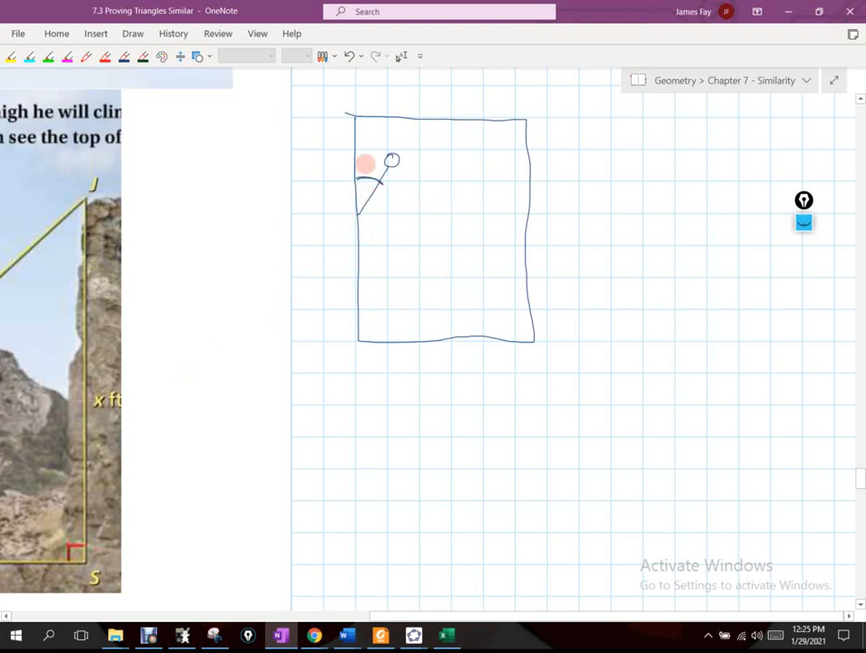
pyautogui.moveTo(363, 164); pyautogui.dragTo(379, 198)
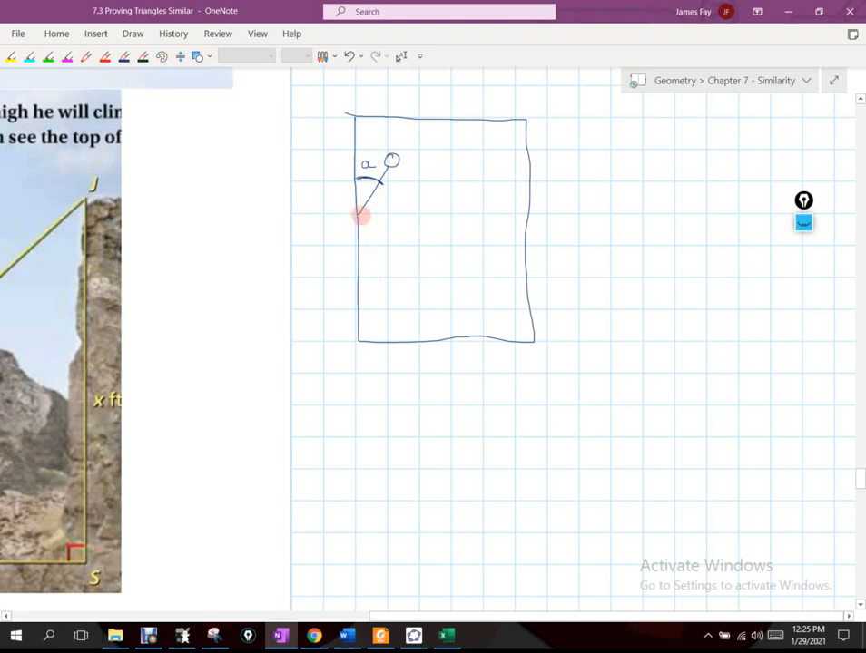
pyautogui.moveTo(360, 216); pyautogui.dragTo(390, 263)
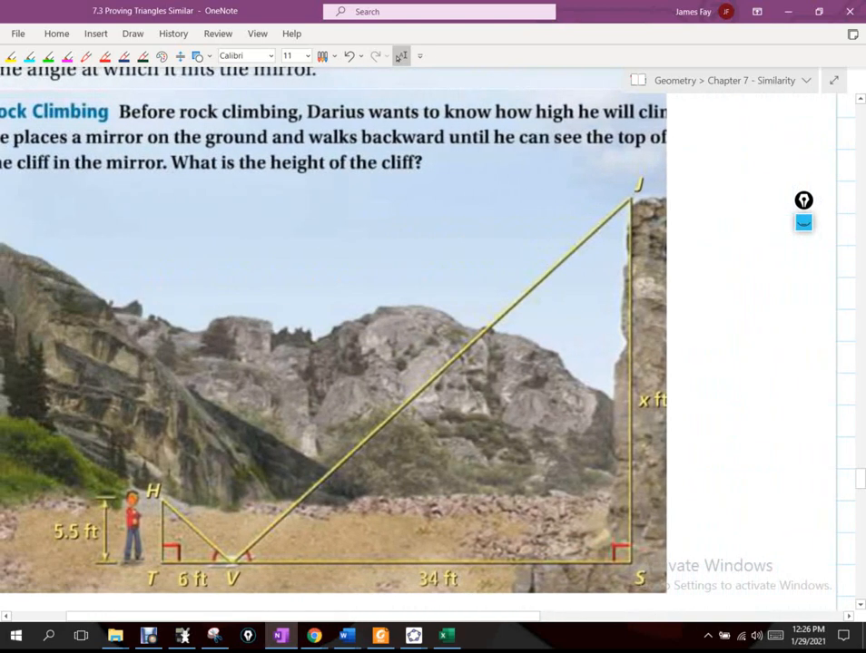
# Scroll down past the Rock Climbing photo toward the Jin Mao Tower problem.
pyautogui.scroll(-3)
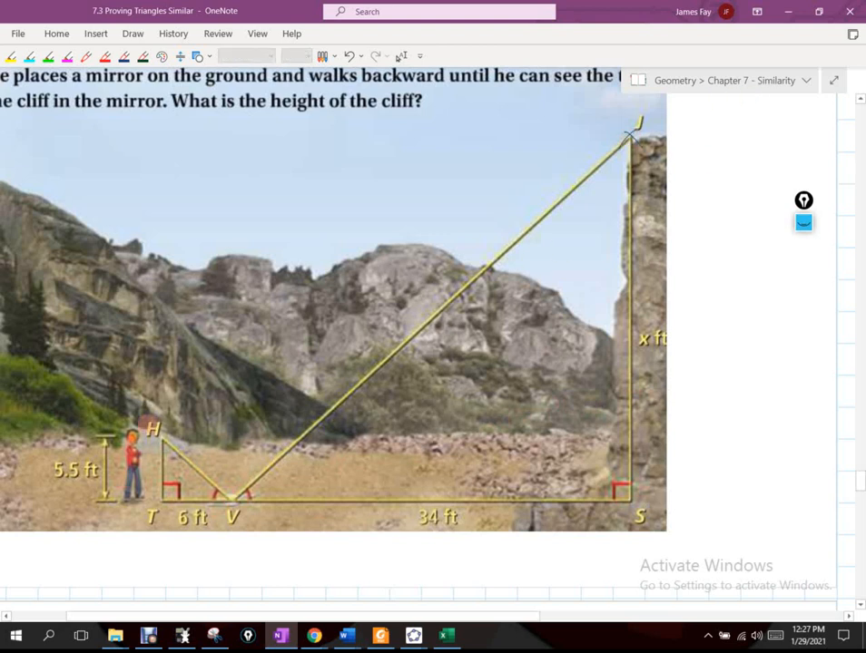
pyautogui.scroll(-3)
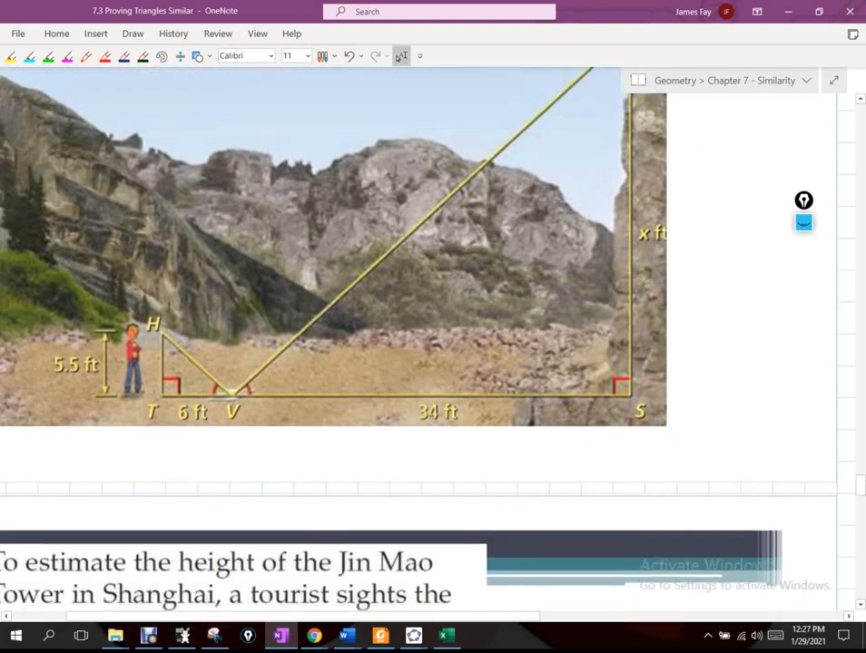
# Draw the cliff triangle's slanted side and label it '34 ft' and 'cliff'.
pyautogui.hscroll(3)
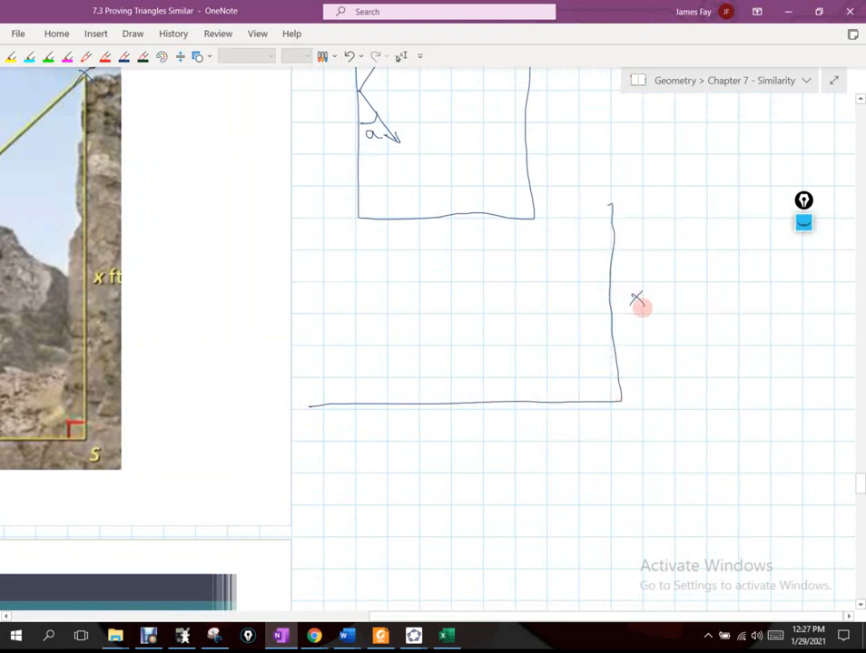
pyautogui.moveTo(611, 201); pyautogui.dragTo(523, 330)
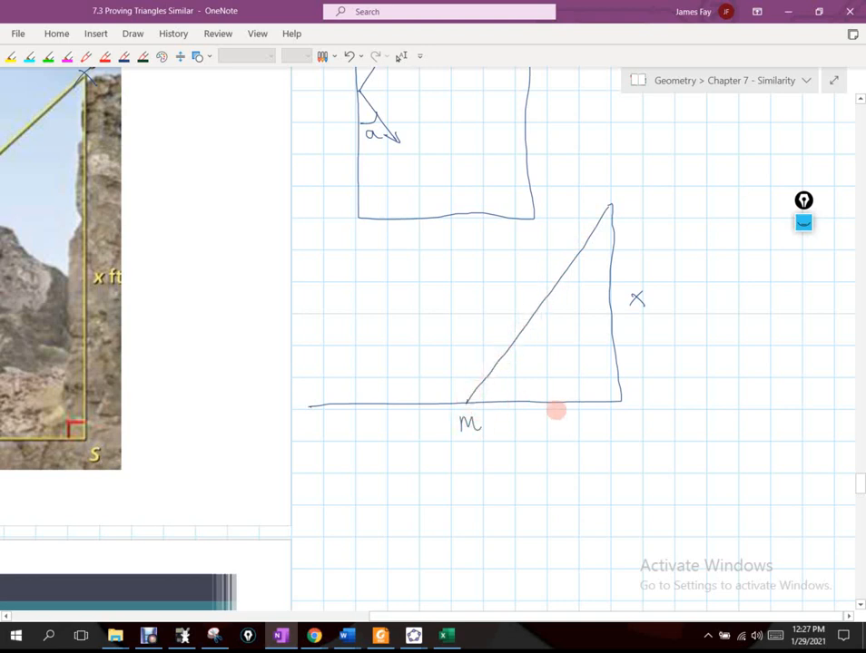
pyautogui.write('34 ft')
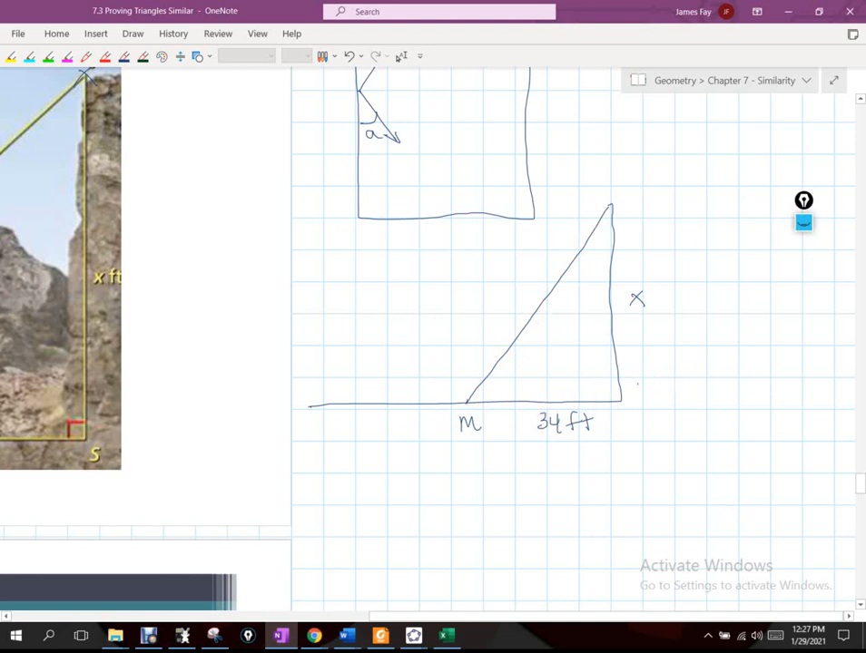
pyautogui.write('cliff')
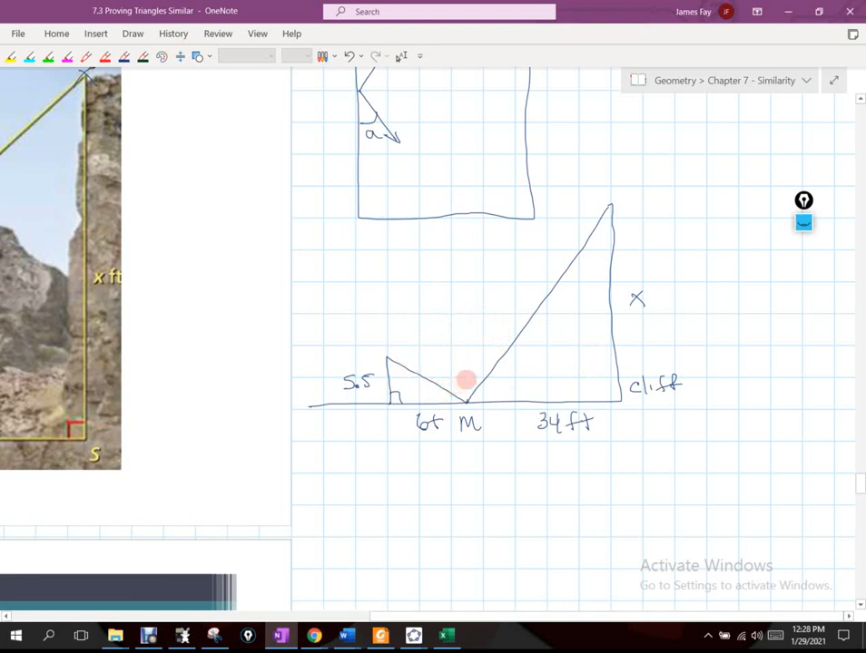
pyautogui.moveTo(441, 389)
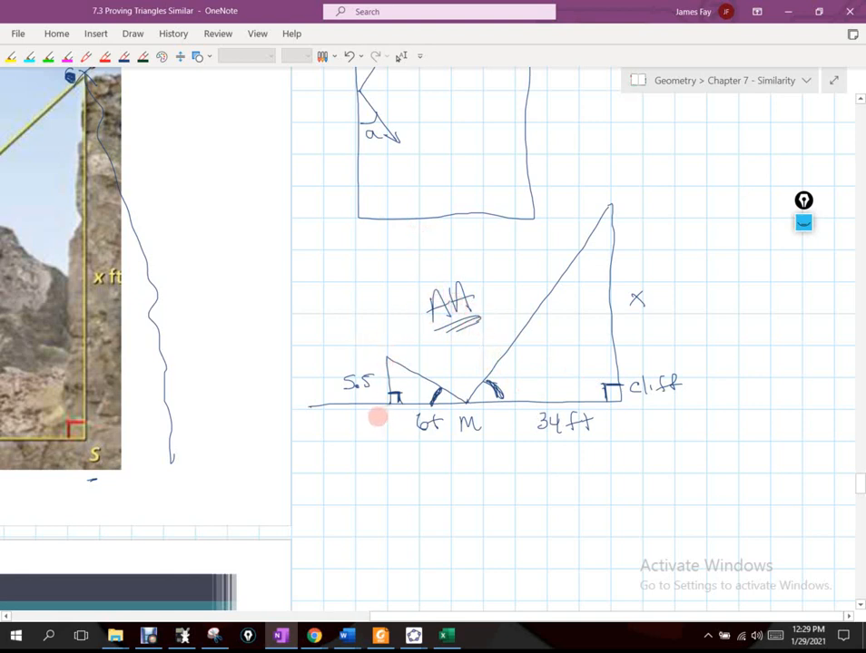
# Handwrite △BAM ~ △DCM, BA/DC = AM/CM and 5.5/x = 6/34 below the triangles.
pyautogui.click(380, 420)
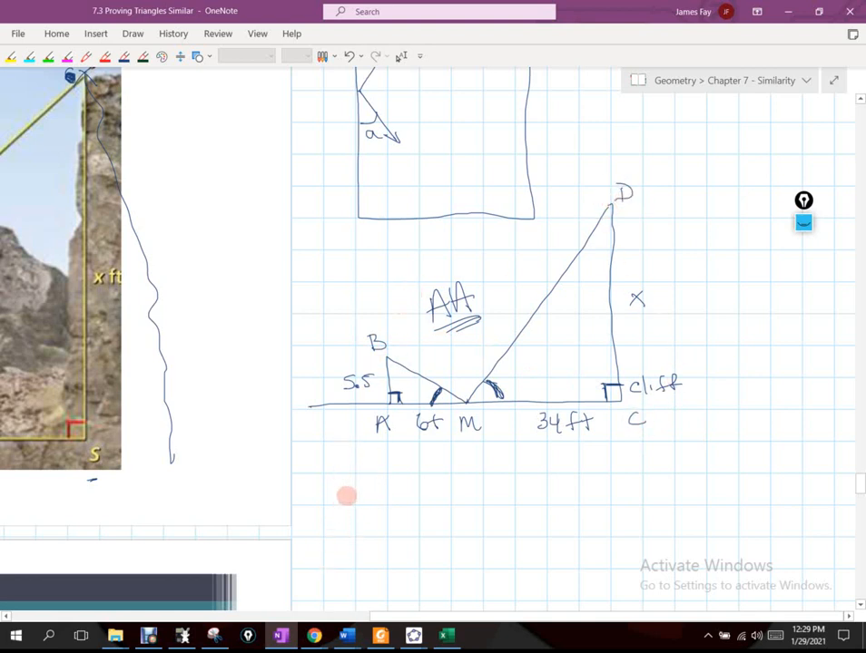
pyautogui.moveTo(345, 497); pyautogui.dragTo(431, 497)
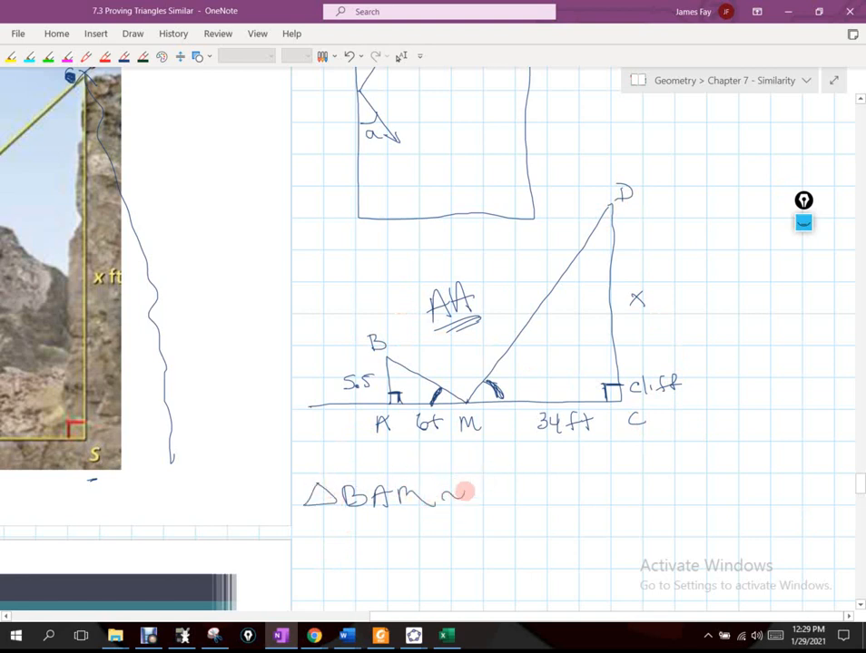
pyautogui.moveTo(471, 504); pyautogui.dragTo(517, 490)
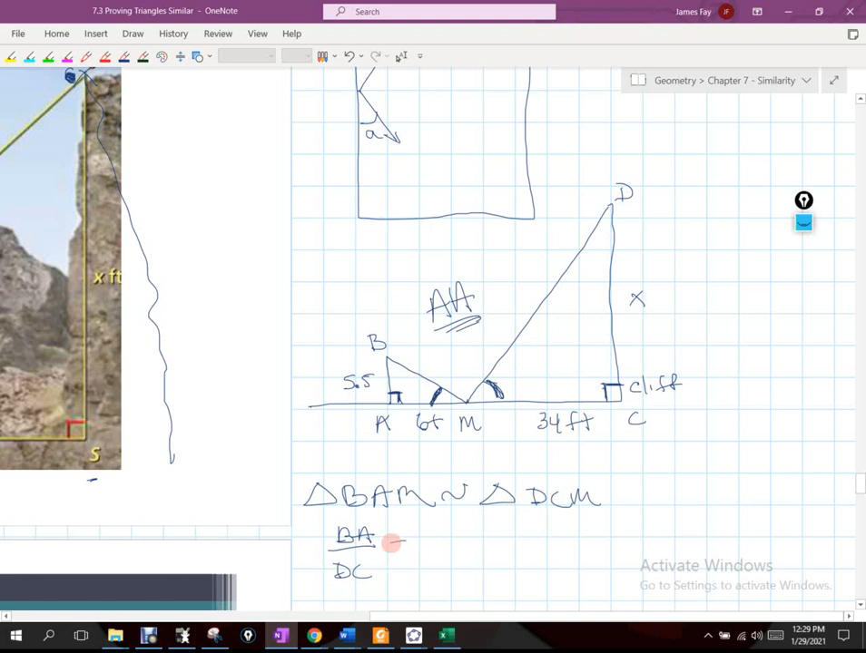
pyautogui.moveTo(394, 542); pyautogui.dragTo(409, 544)
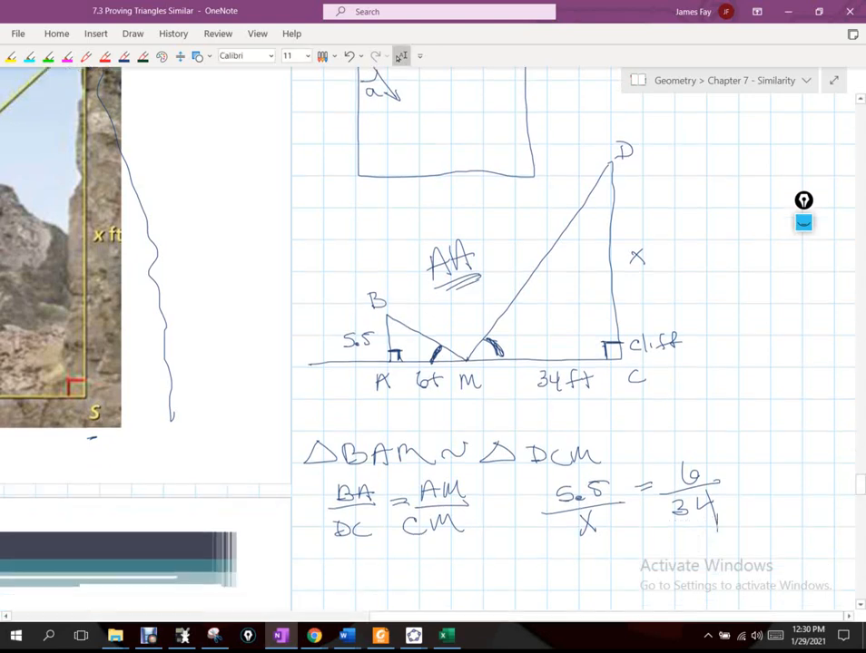
# Draw a tall empty rectangle on the grid below the cliff proportion.
pyautogui.scroll(-3)
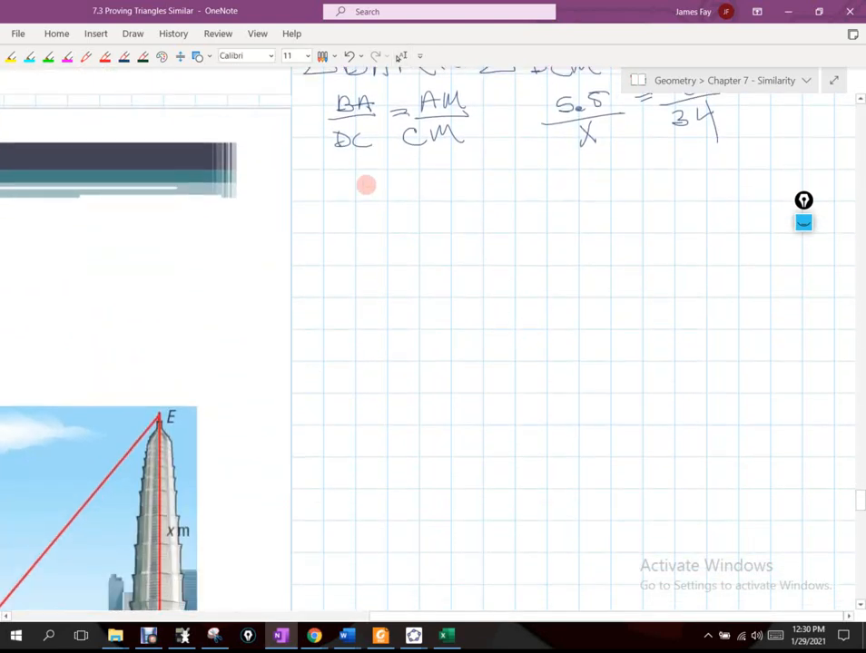
pyautogui.click(197, 56)
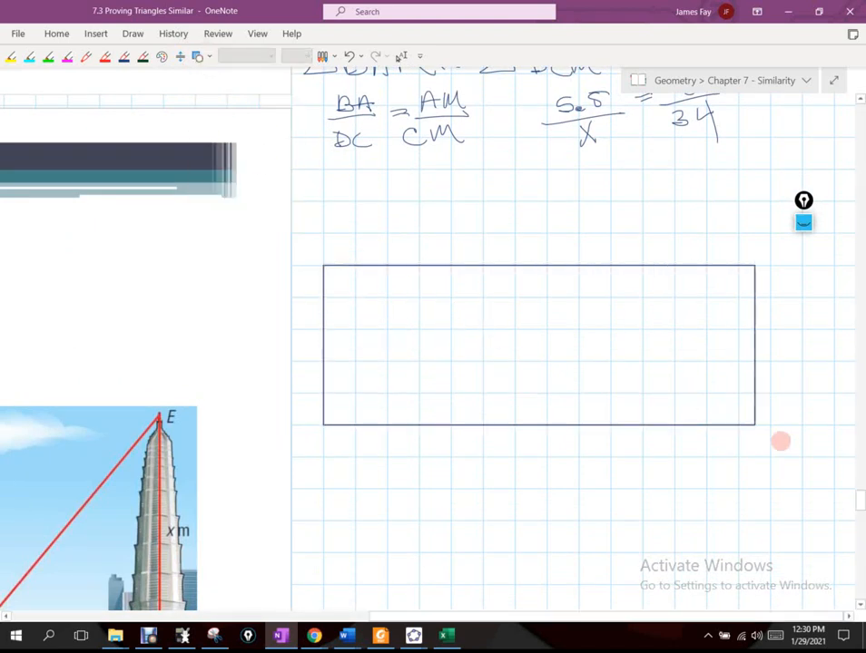
pyautogui.click(538, 402)
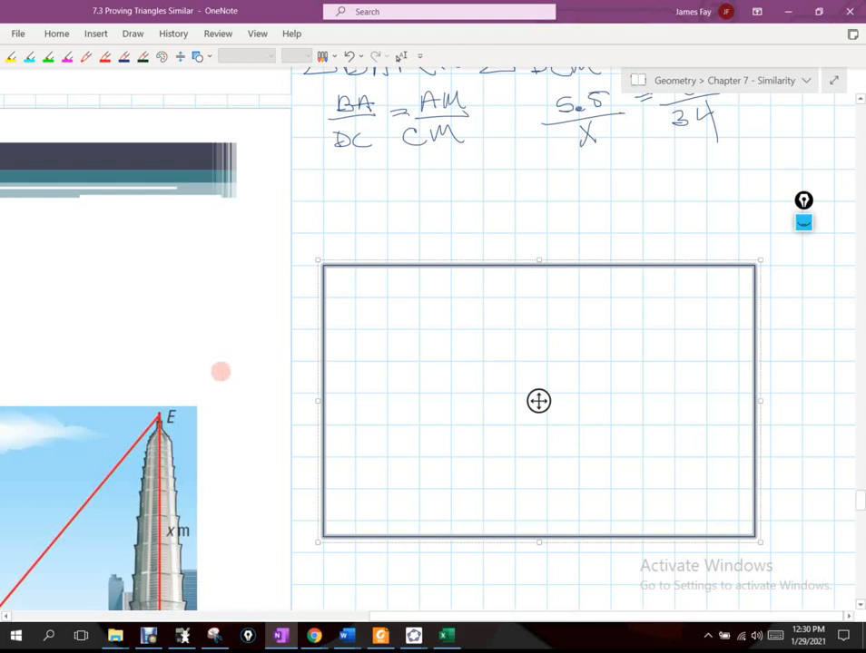
pyautogui.moveTo(173, 33)
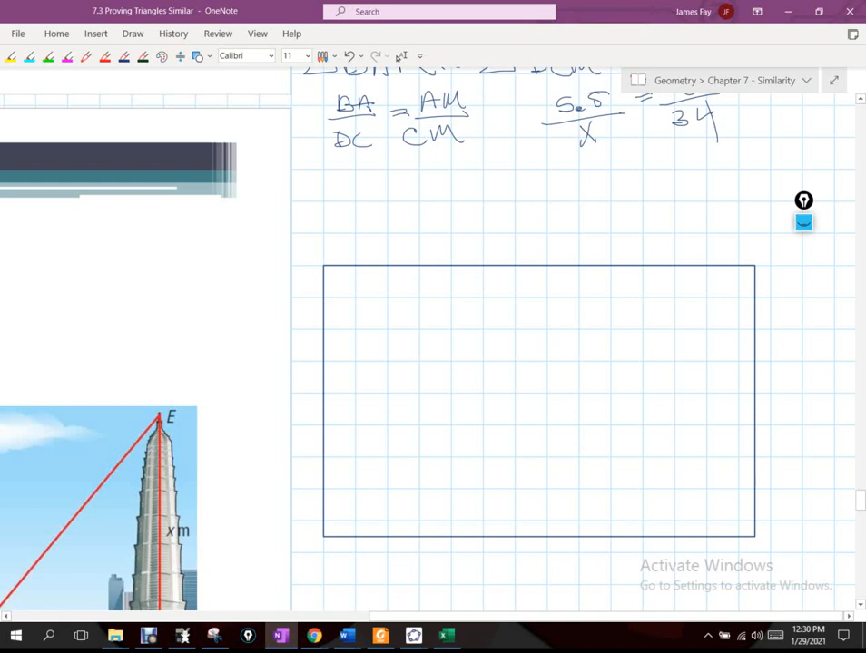
pyautogui.click(371, 298)
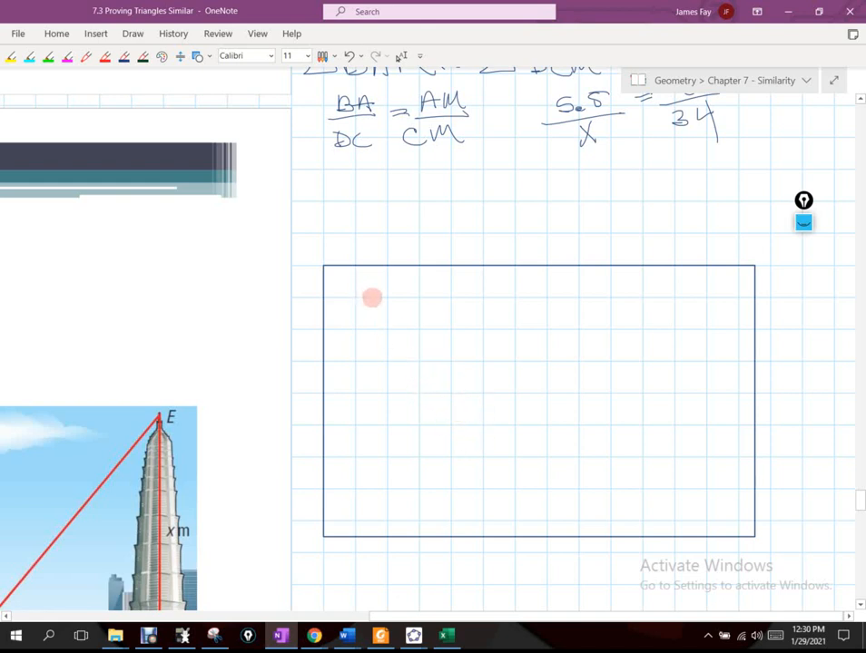
pyautogui.moveTo(333, 402)
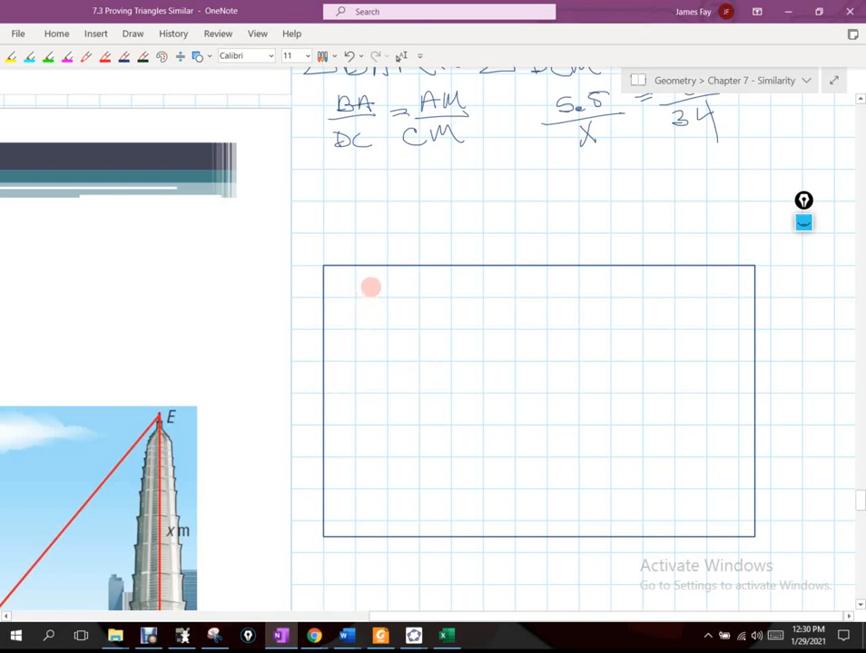
pyautogui.moveTo(554, 376)
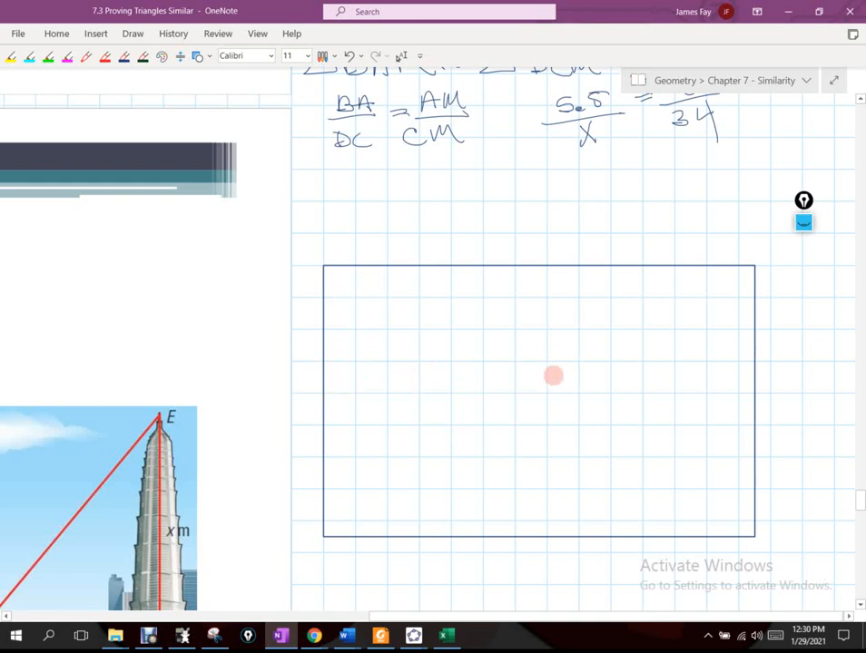
pyautogui.moveTo(606, 409)
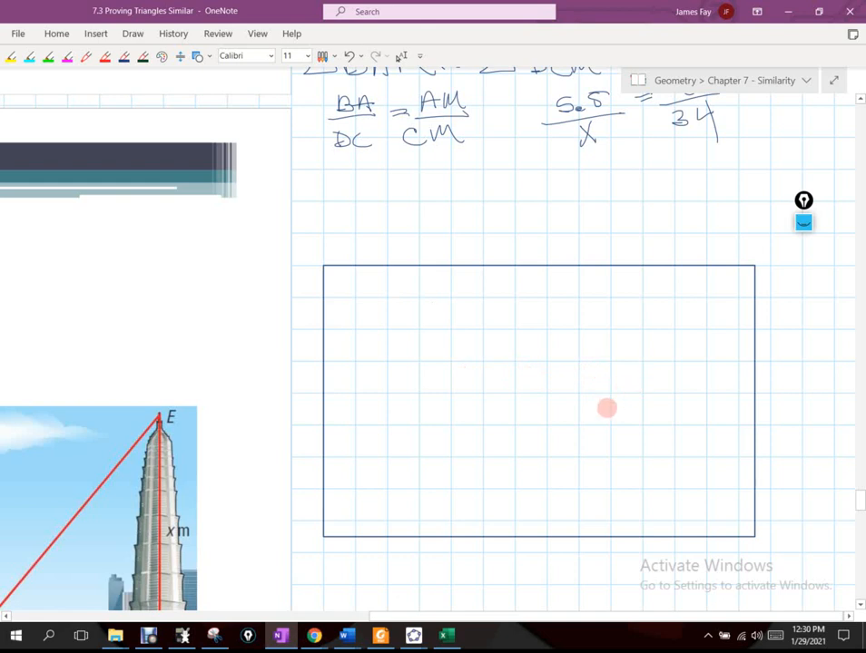
# Sketch a stick-figure robber and a 3D box labelled PEPSI, with a height mark beside it.
pyautogui.moveTo(607, 408); pyautogui.dragTo(644, 445)
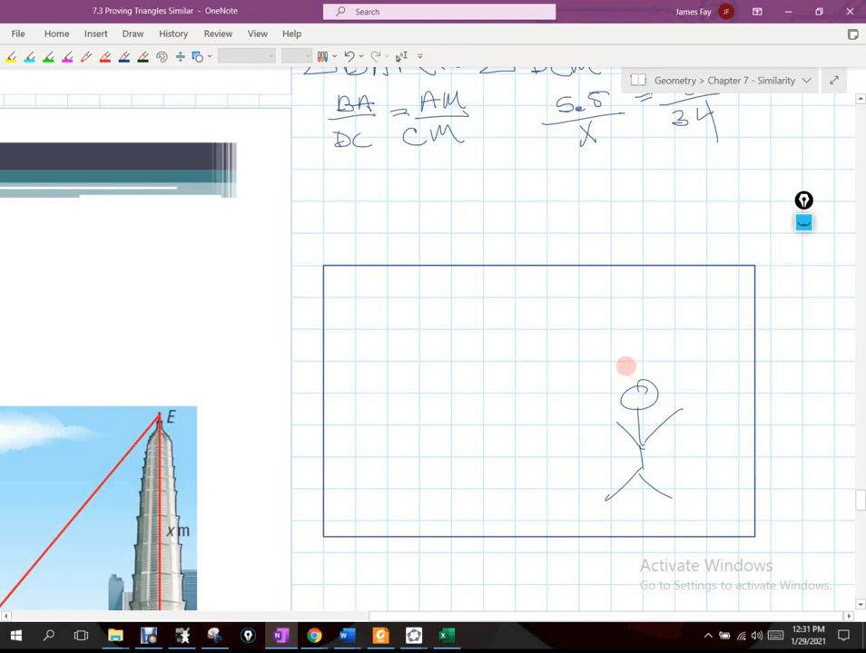
pyautogui.moveTo(342, 331); pyautogui.dragTo(428, 325)
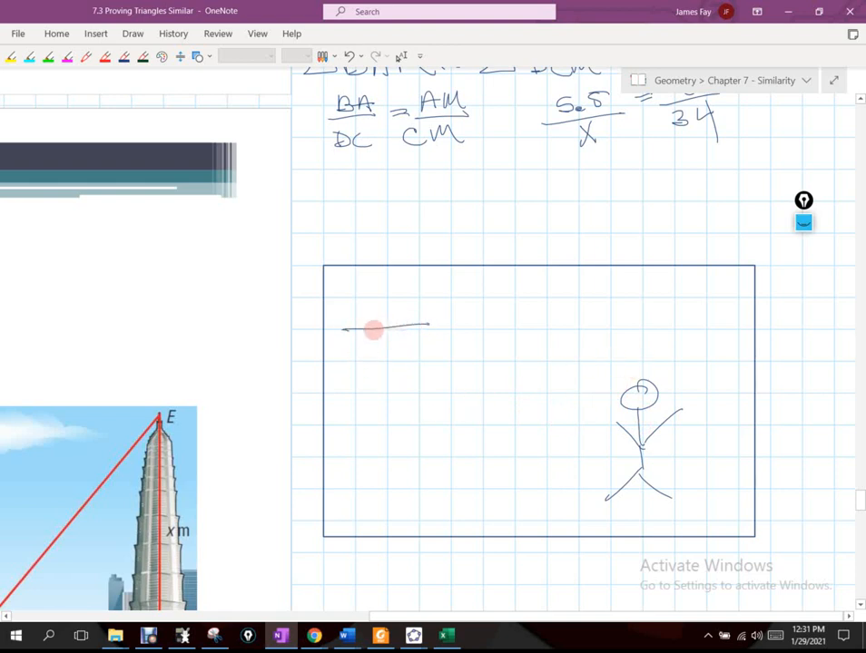
pyautogui.moveTo(372, 330); pyautogui.dragTo(456, 348)
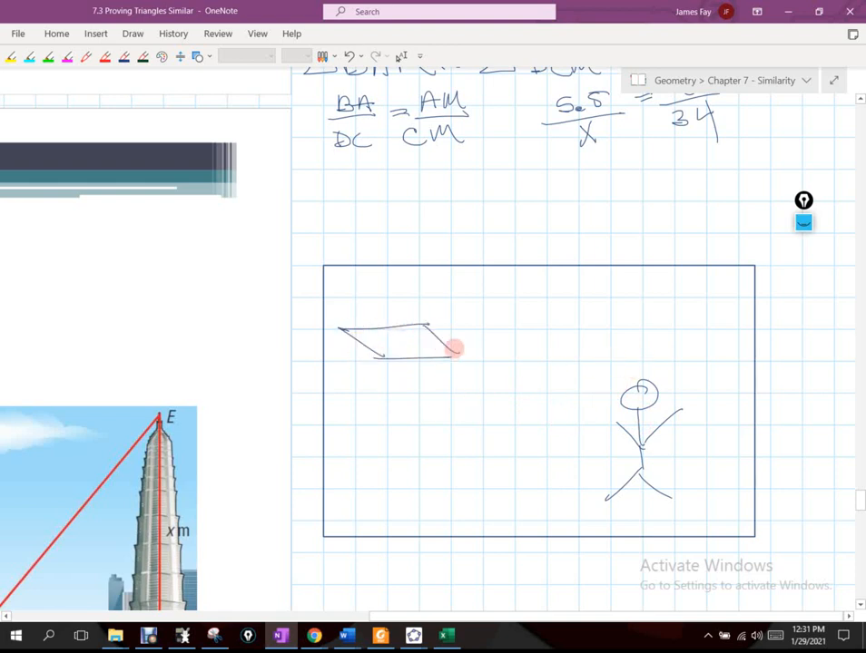
pyautogui.moveTo(457, 347); pyautogui.dragTo(383, 466)
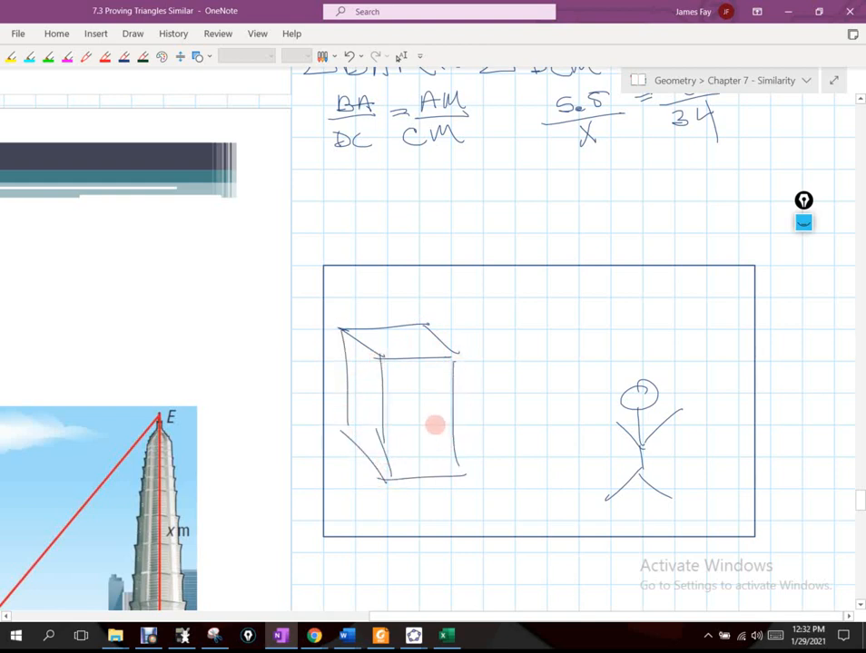
pyautogui.write('PEi')
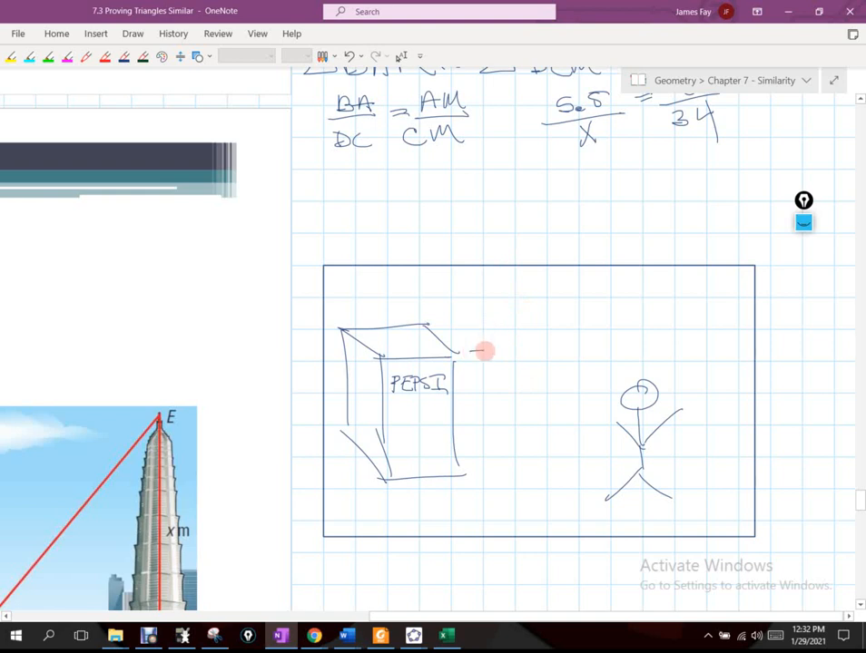
pyautogui.moveTo(476, 352); pyautogui.dragTo(479, 391)
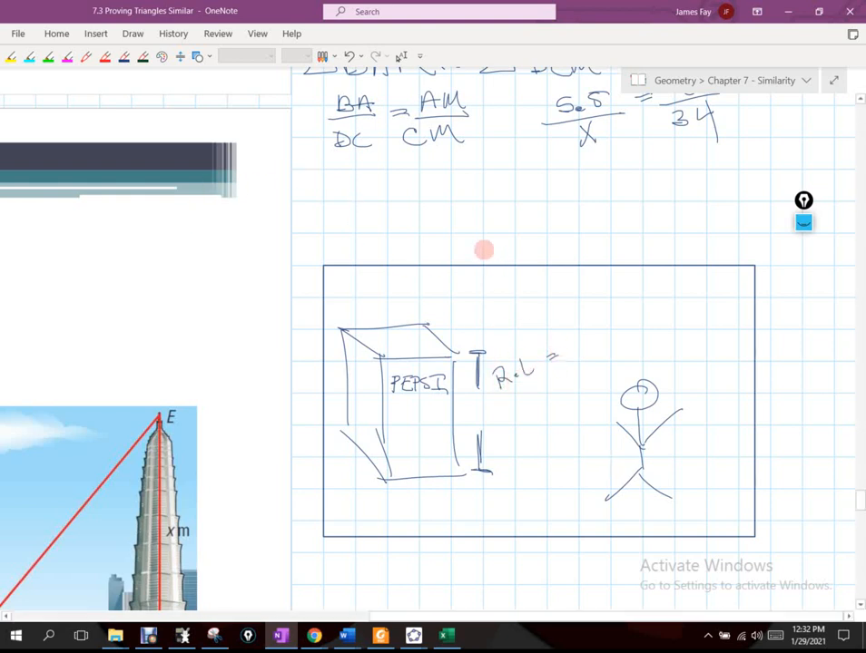
pyautogui.moveTo(581, 324)
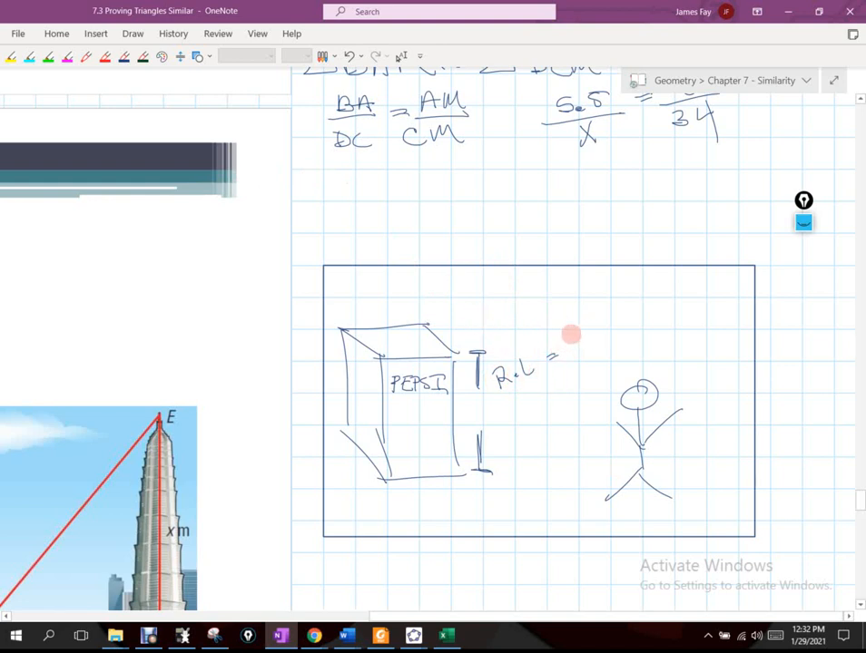
# Write 'R.L = 78 in' and '2.5 cm' by the machine, and circle the robber's 1.75 cm.
pyautogui.moveTo(563, 341); pyautogui.dragTo(599, 331)
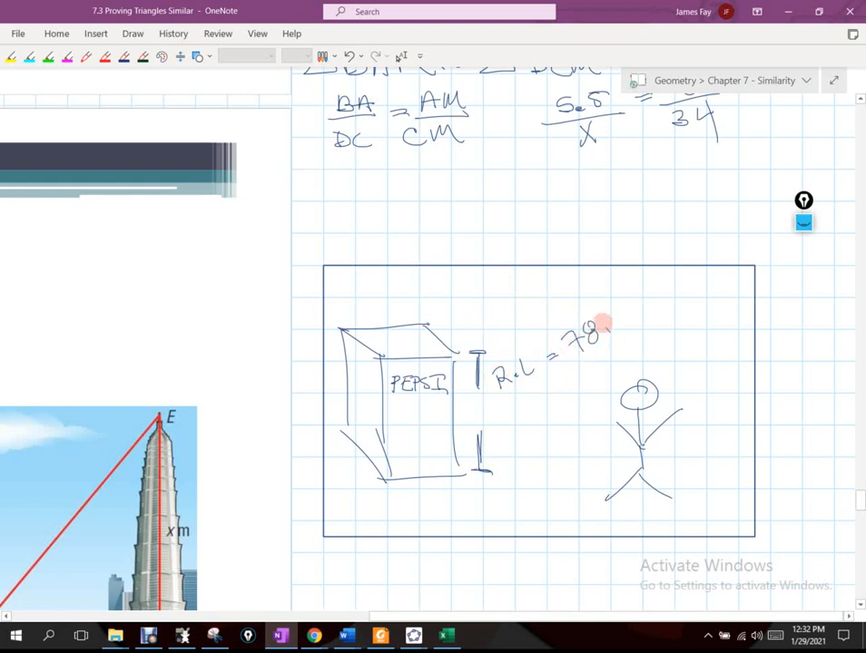
pyautogui.moveTo(599, 326); pyautogui.dragTo(627, 363)
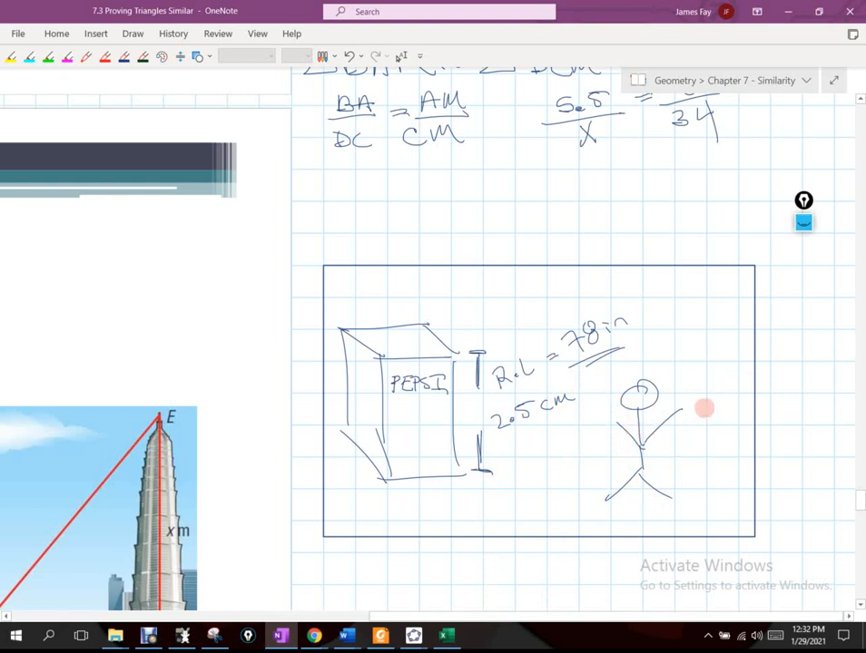
pyautogui.moveTo(699, 412); pyautogui.dragTo(735, 404)
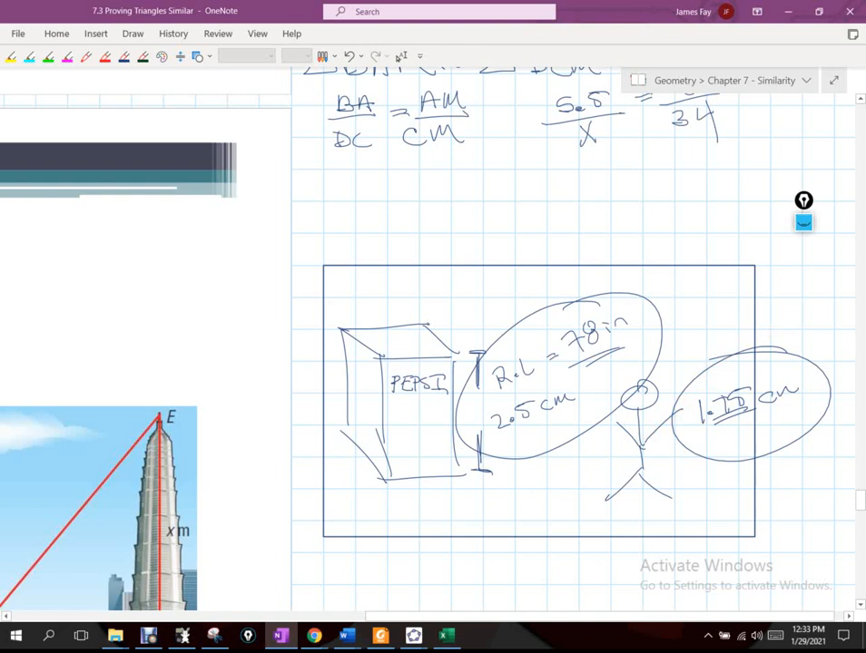
pyautogui.click(670, 471)
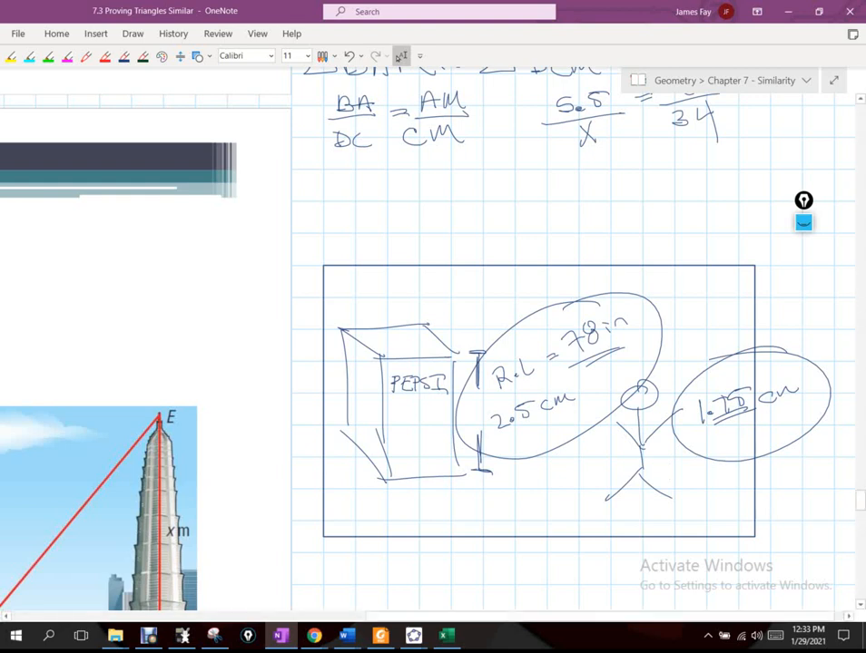
pyautogui.scroll(-3)
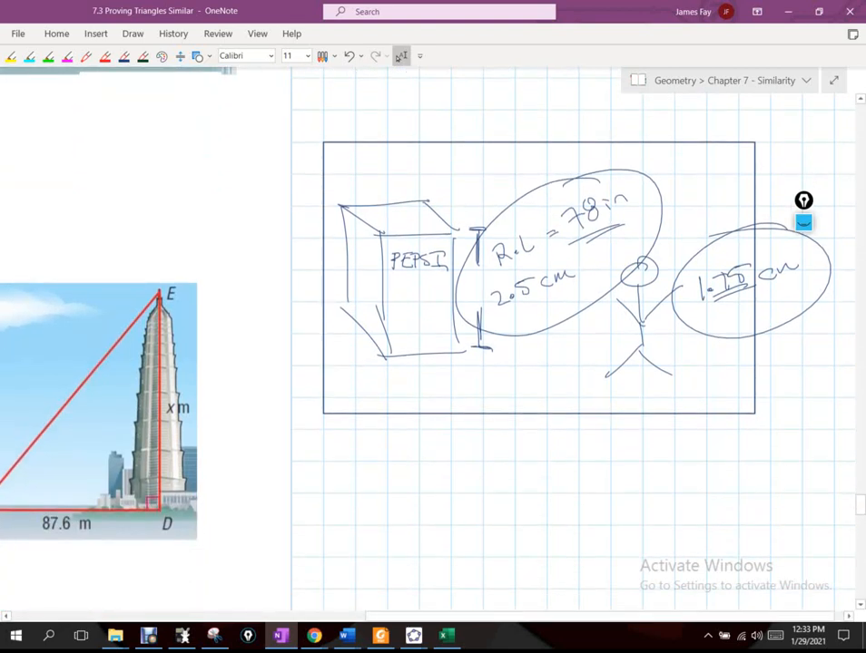